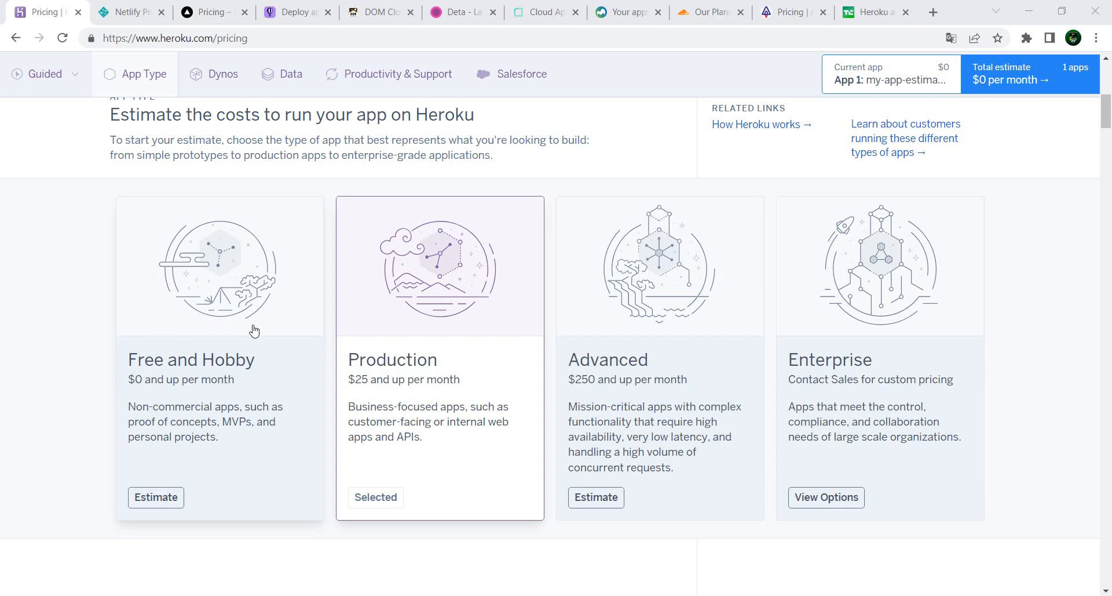
pyautogui.moveTo(197, 204)
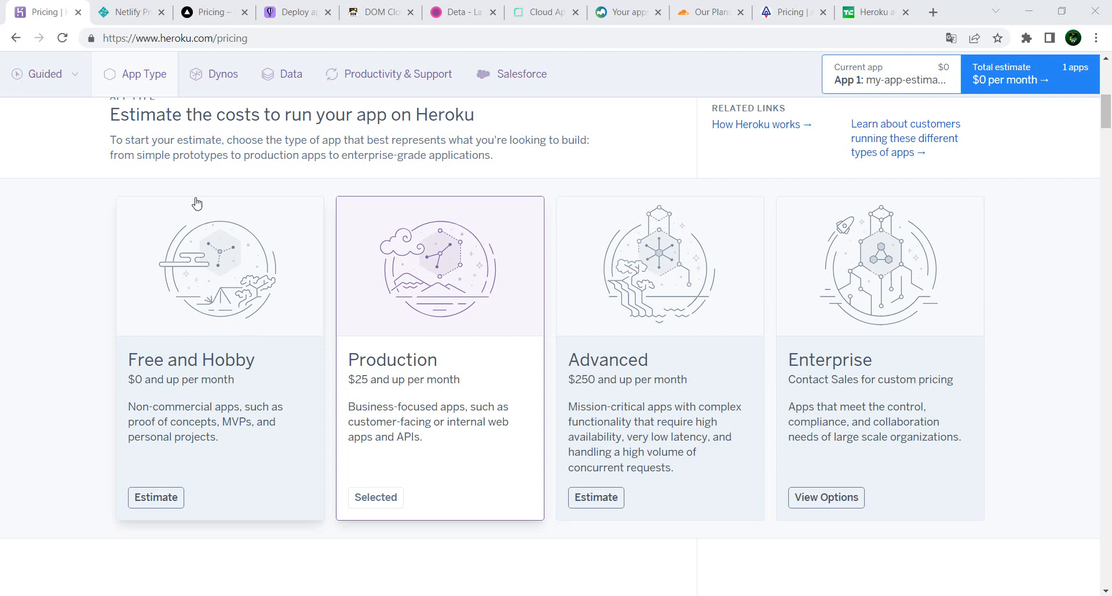
pyautogui.moveTo(331, 462)
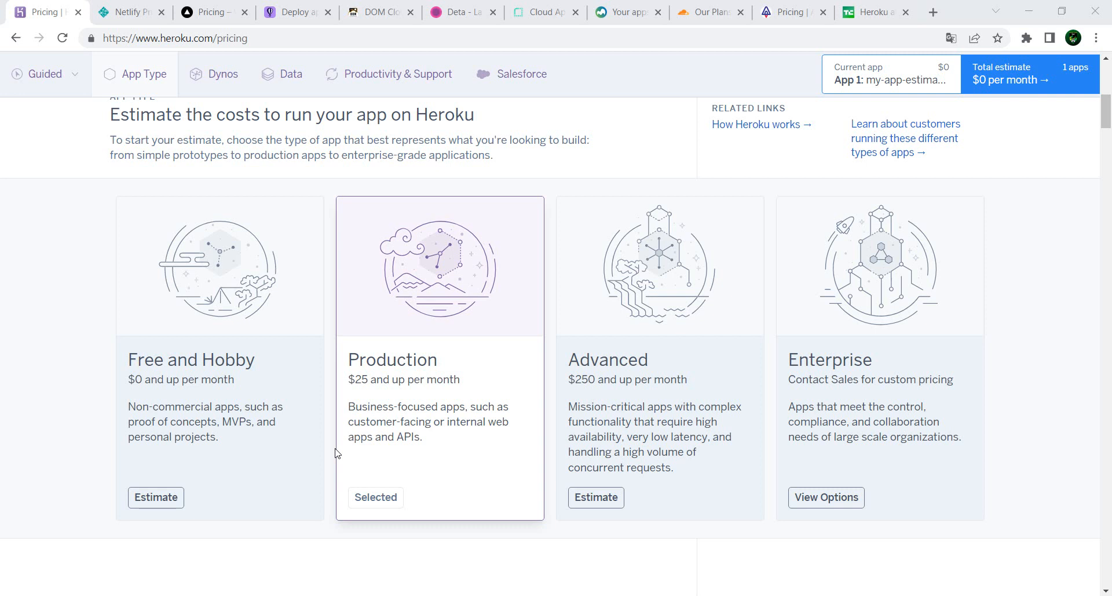
pyautogui.moveTo(963, 353)
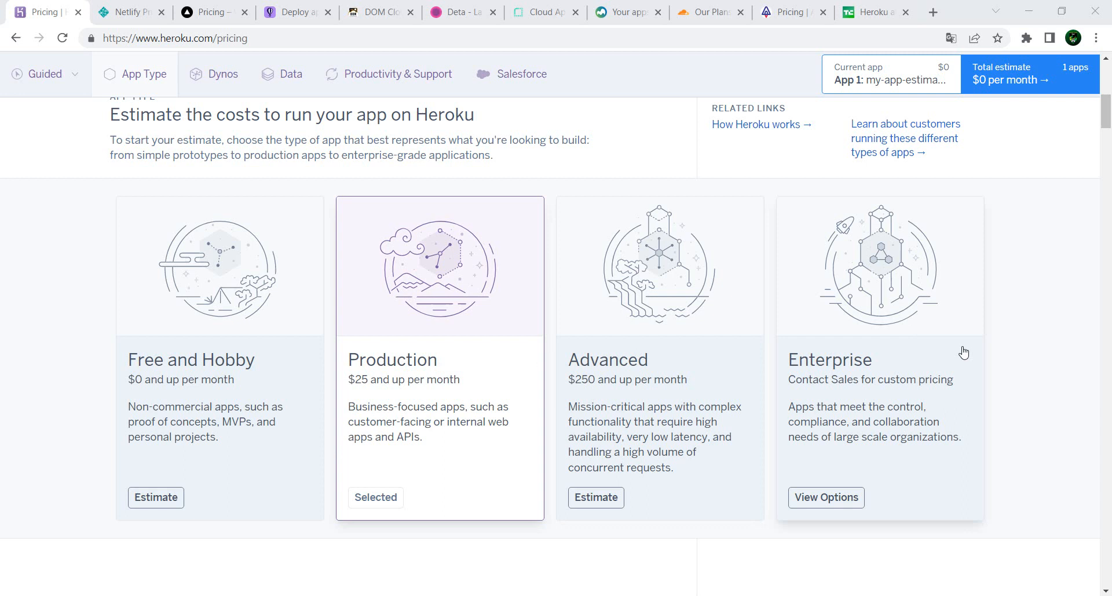
pyautogui.moveTo(534, 403)
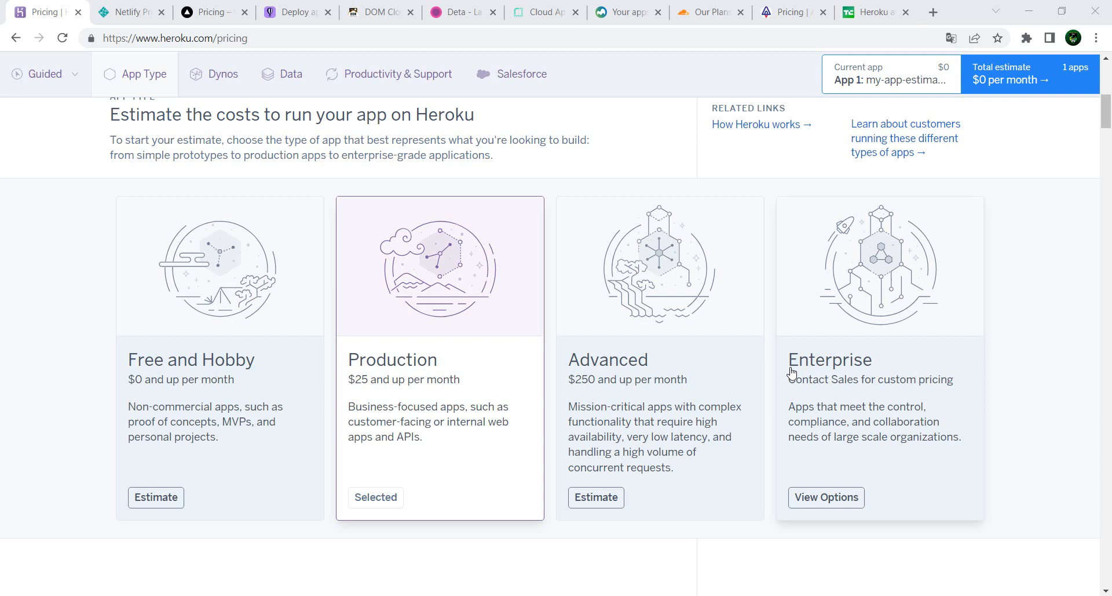
# - Switch to Netlify pricing and scroll past Starter (free), Pro ($19) and Business ($99) plans
pyautogui.click(130, 13)
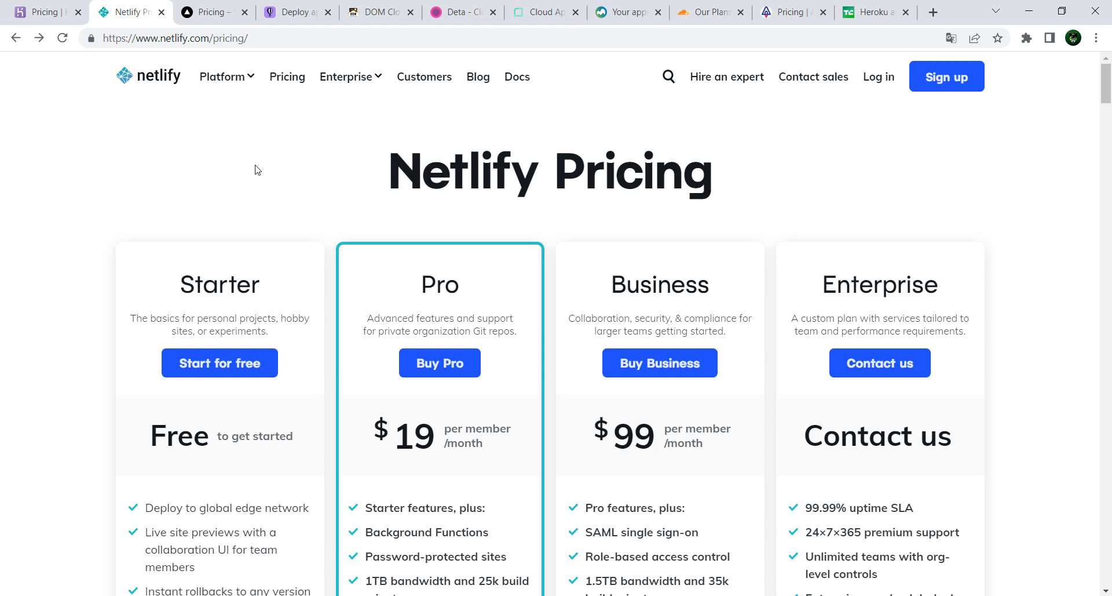
pyautogui.moveTo(438, 203)
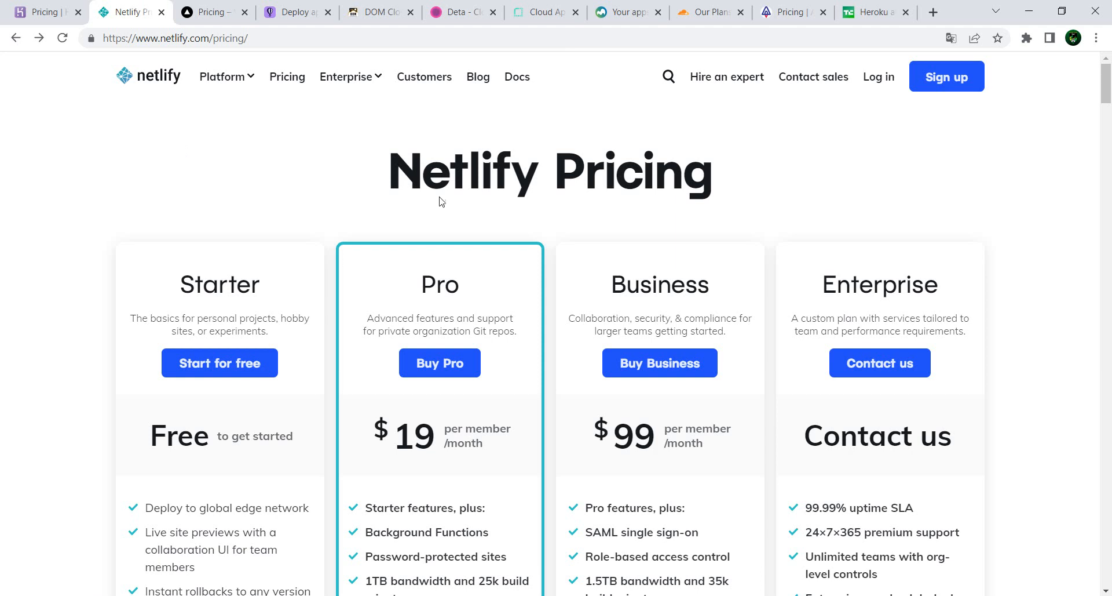
pyautogui.moveTo(337, 197)
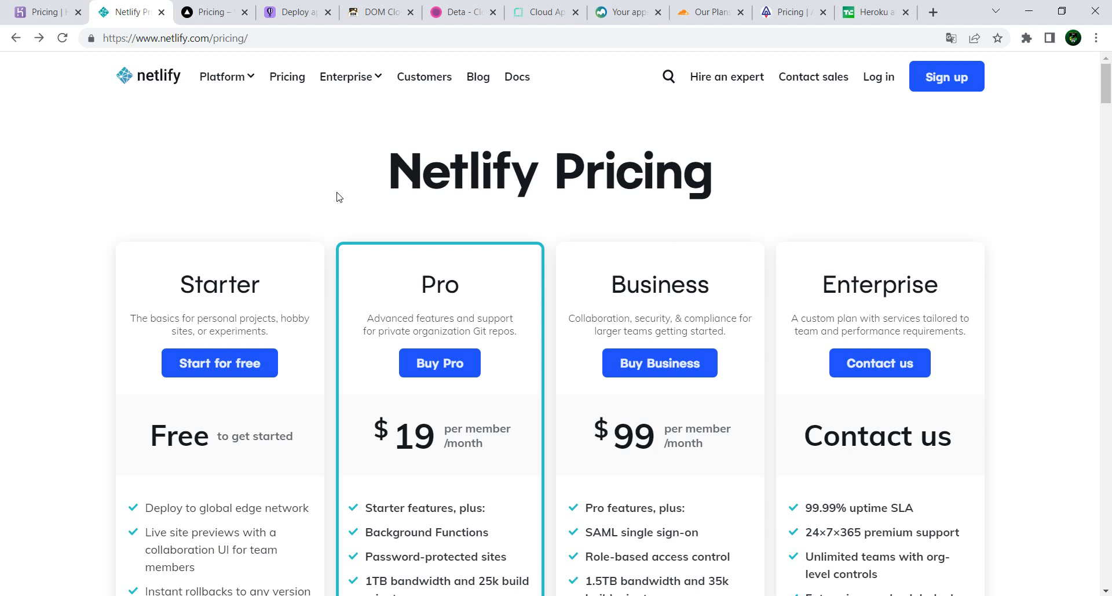
pyautogui.moveTo(177, 101)
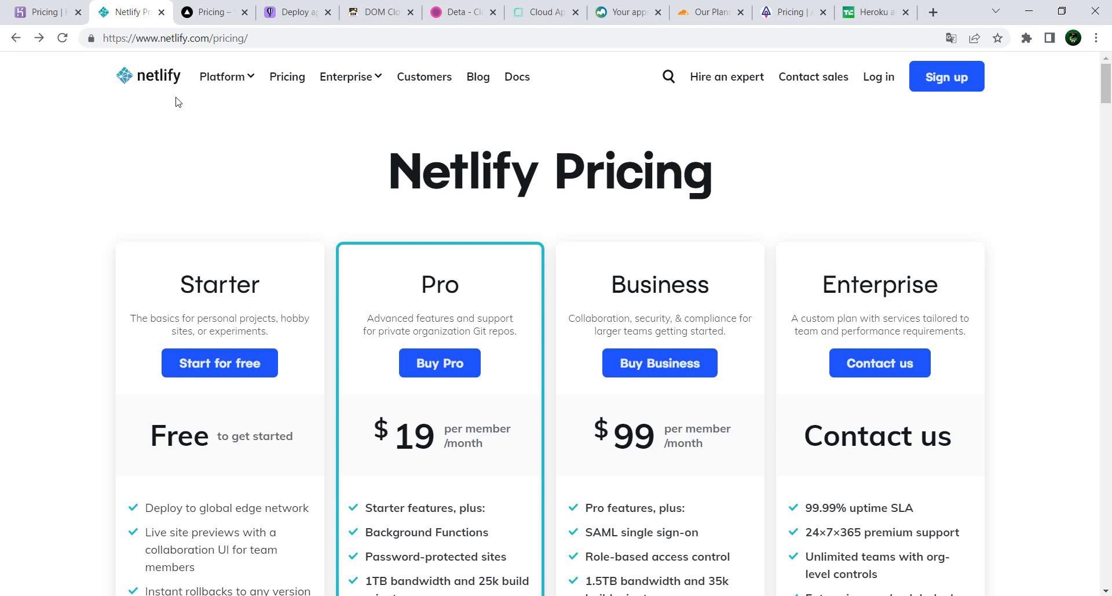
pyautogui.scroll(-3)
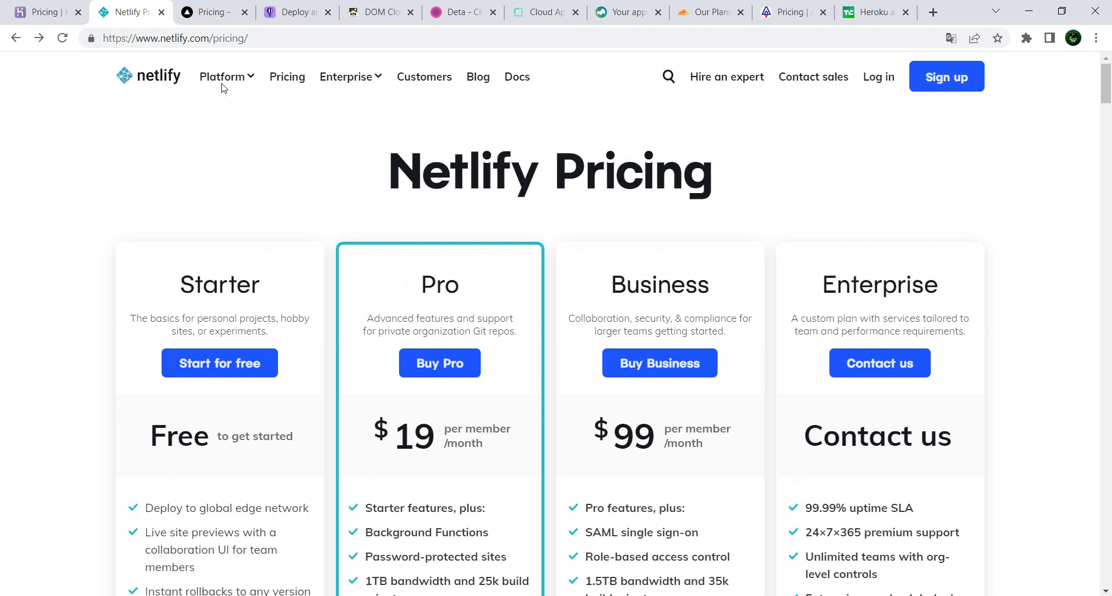
# - Browse Vercel's Hobby (free), Pro ($20 per user) and Enterprise plans, then go to Templates
pyautogui.click(209, 12)
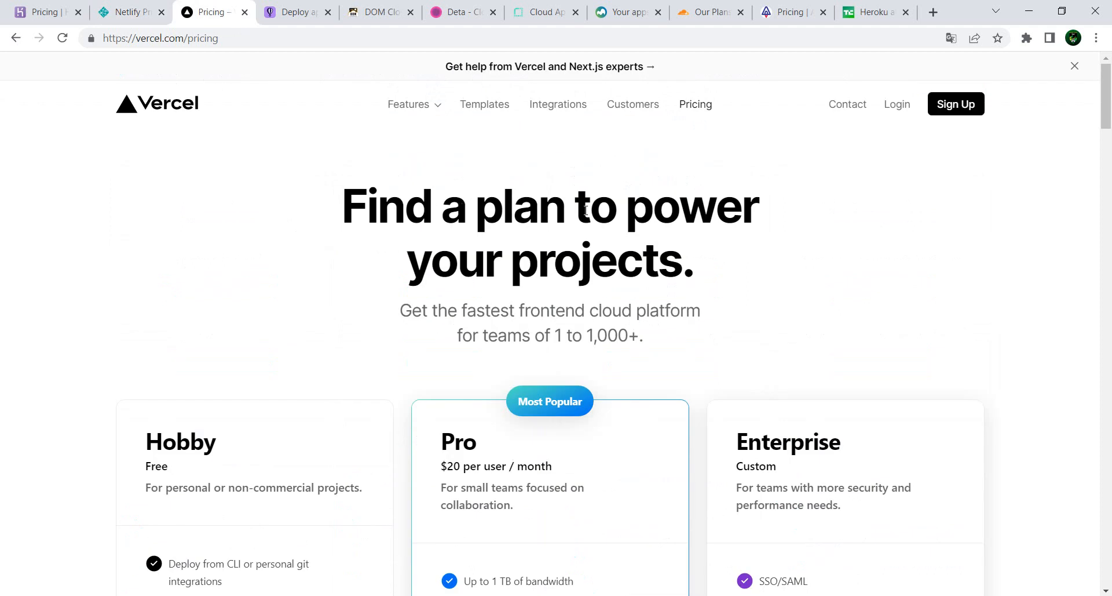
pyautogui.scroll(-3)
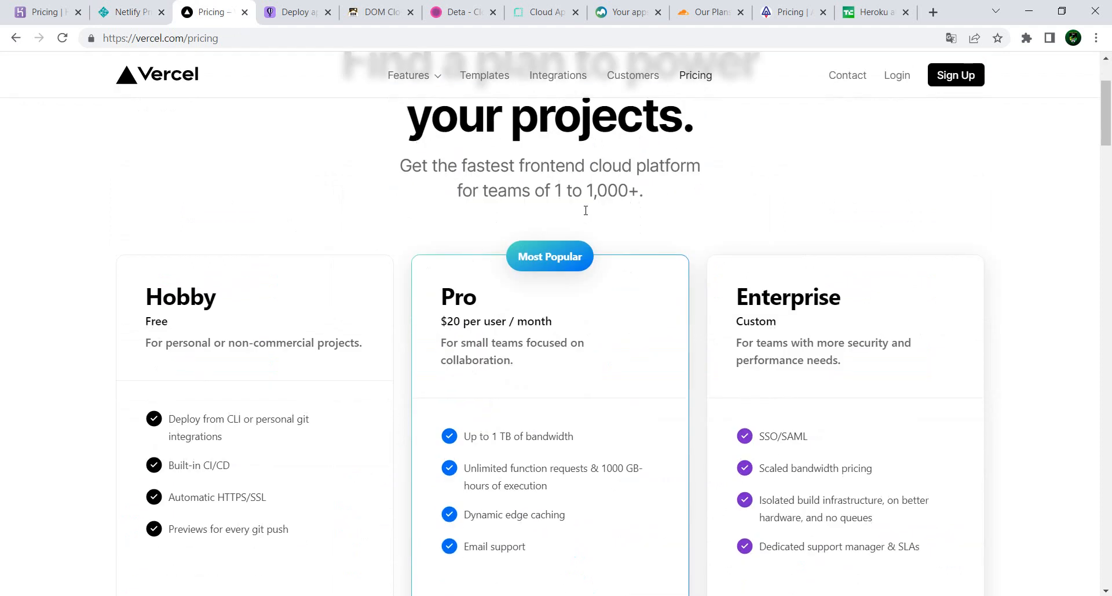
pyautogui.scroll(-3)
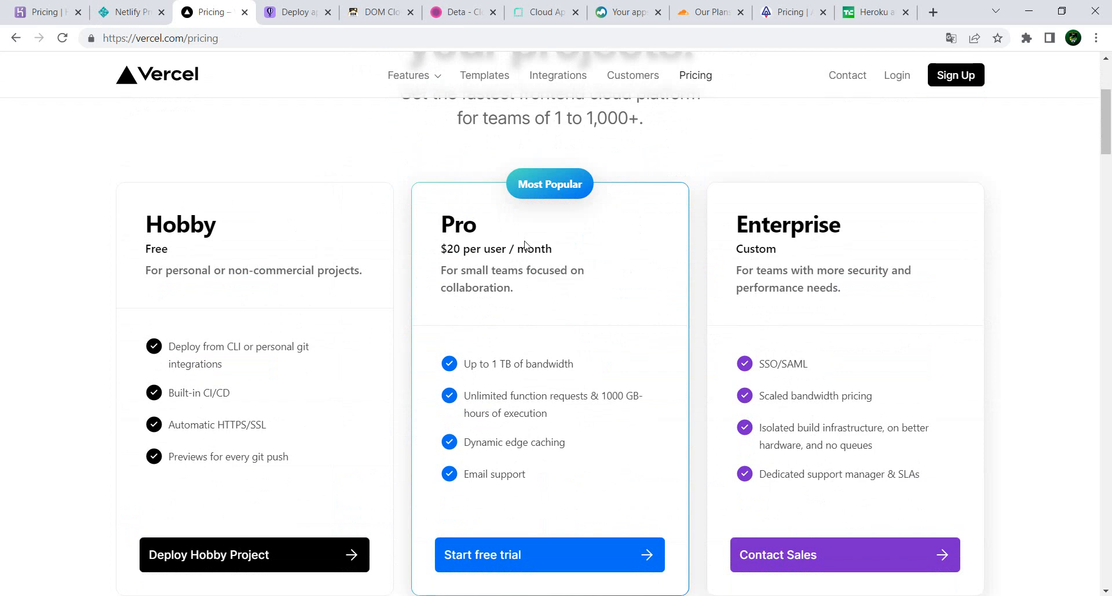
pyautogui.moveTo(337, 264)
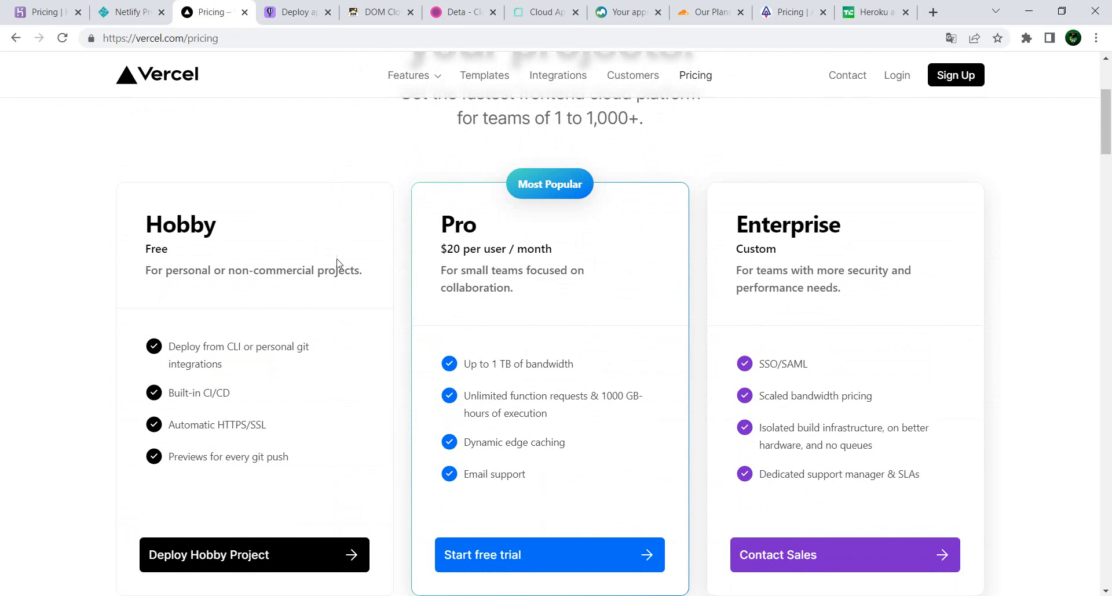
pyautogui.scroll(-3)
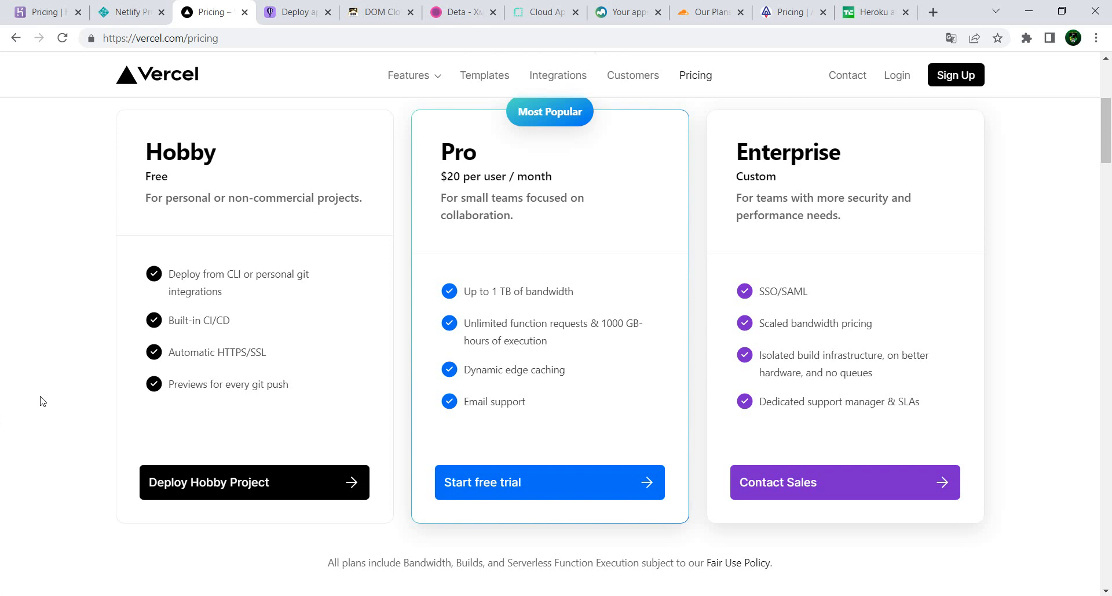
pyautogui.click(484, 75)
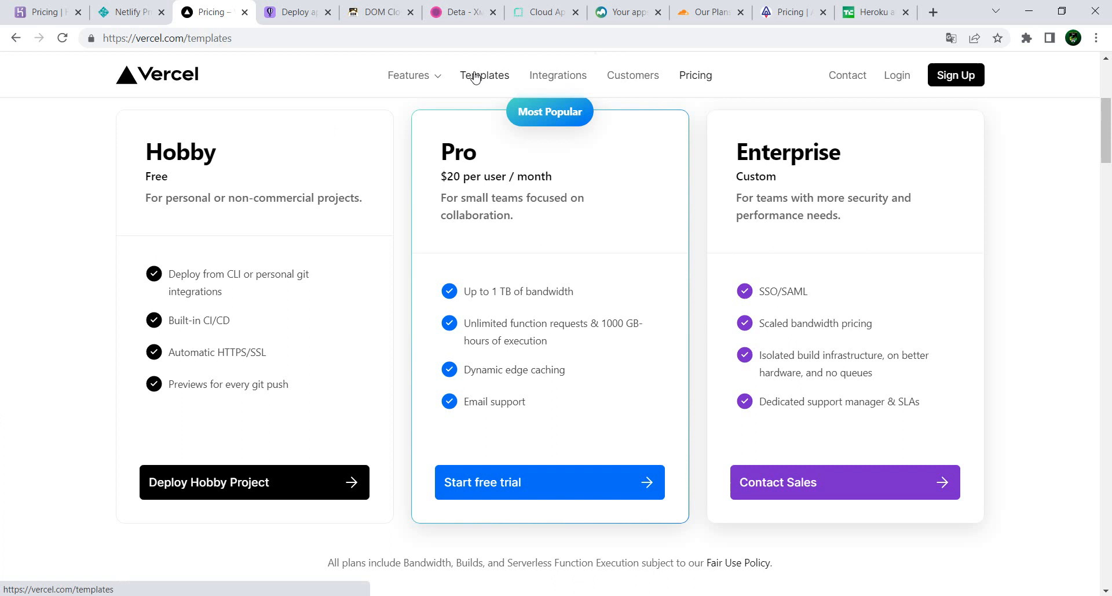
# - Scroll Vercel's template gallery: Next.js Boilerplate, Create React App, Next.js Commerce, MongoDB Starter
pyautogui.click(484, 75)
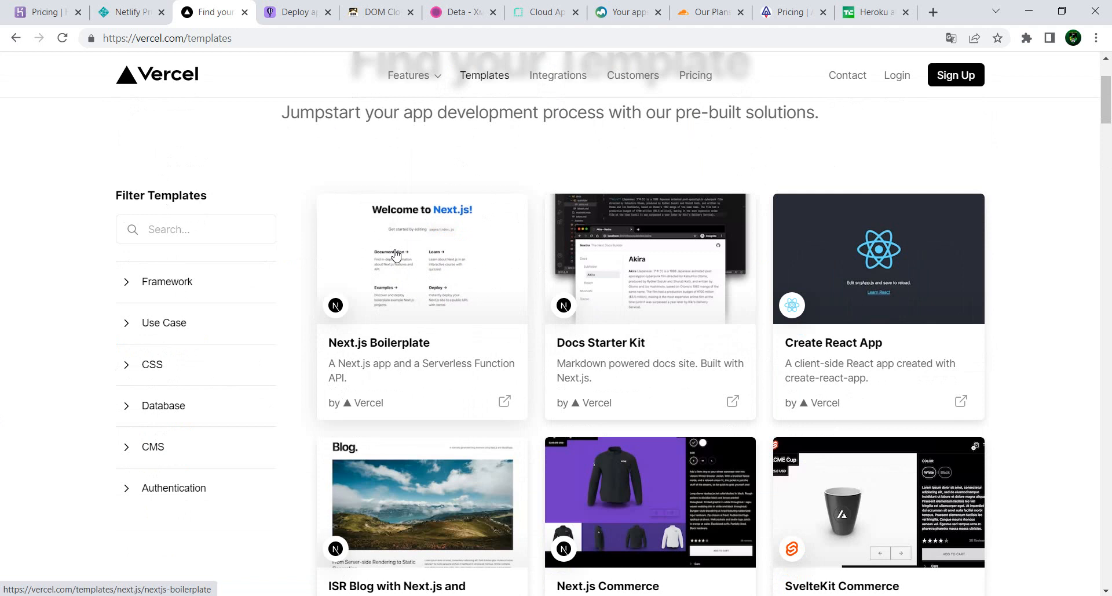
pyautogui.scroll(-3)
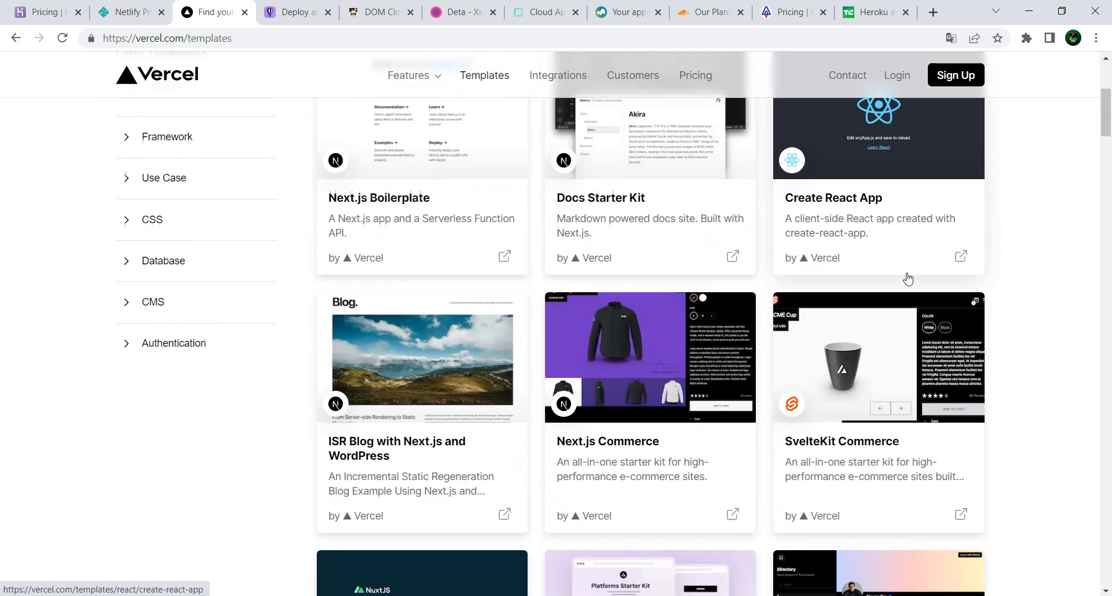
pyautogui.scroll(-3)
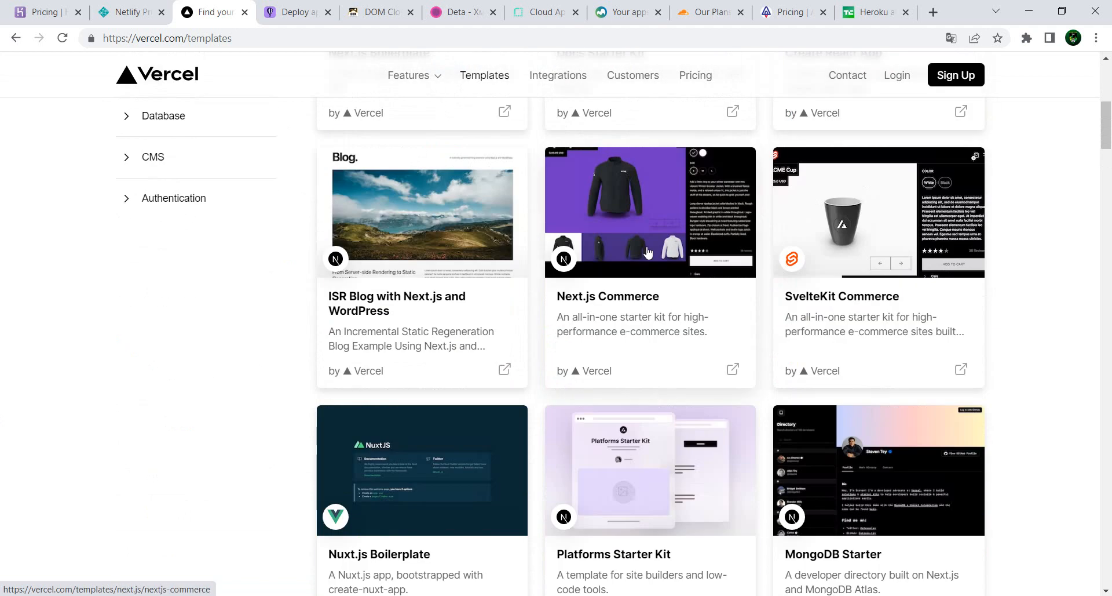
pyautogui.scroll(-3)
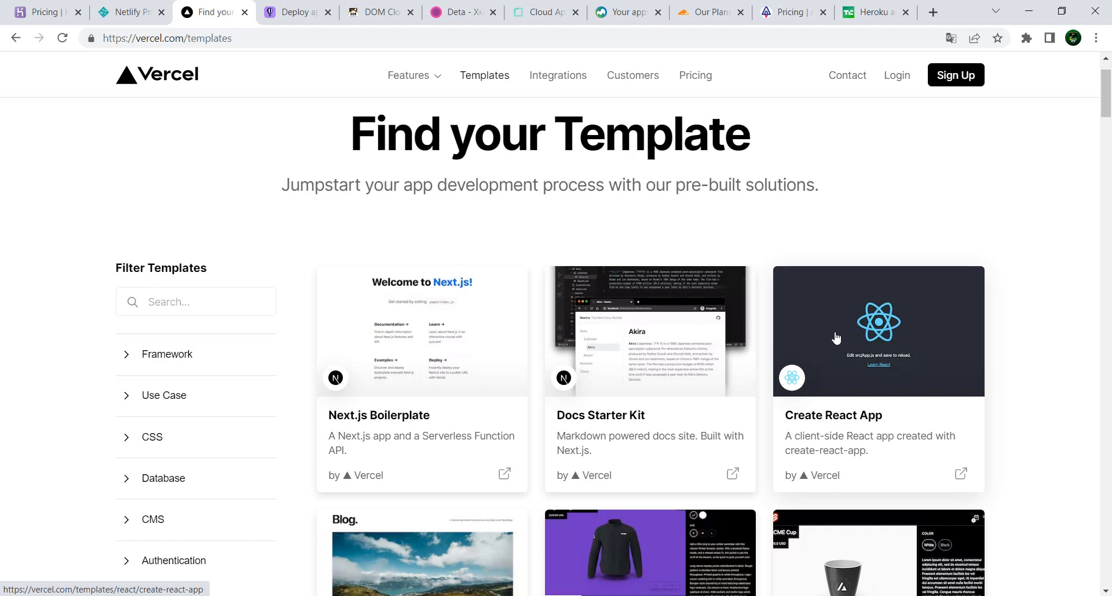
pyautogui.moveTo(475, 68)
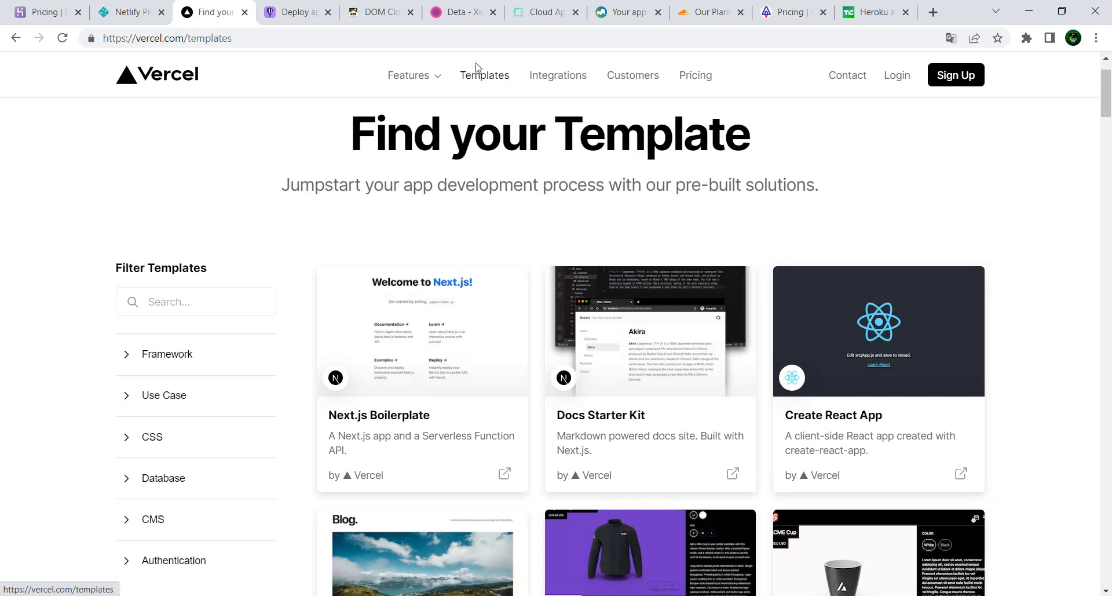
# - Bring up the Fly.io homepage about deploying app servers close to users
pyautogui.click(294, 12)
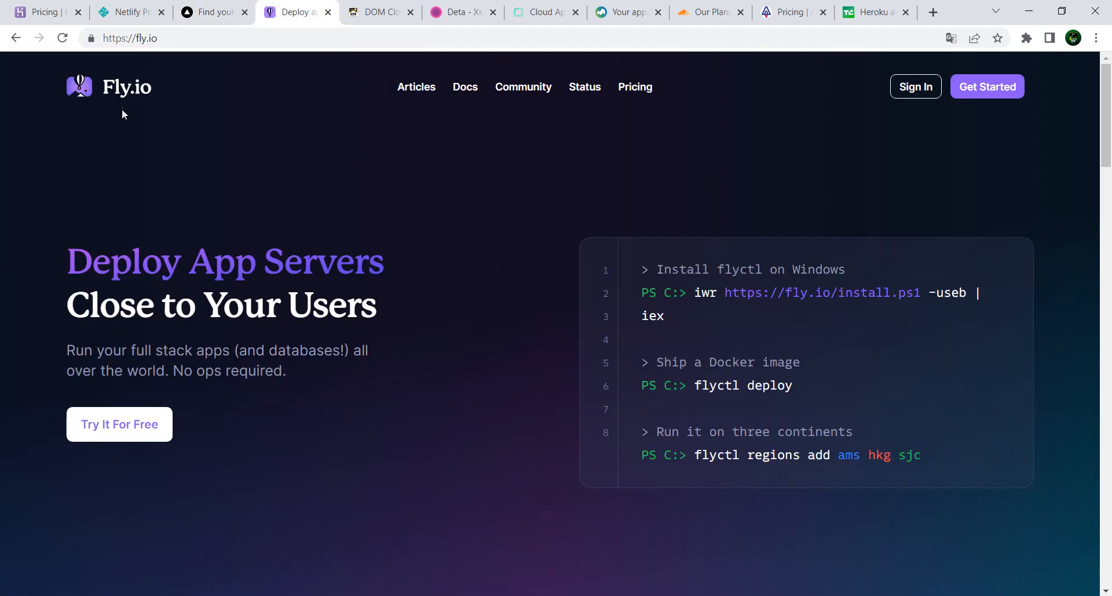
pyautogui.moveTo(500, 340)
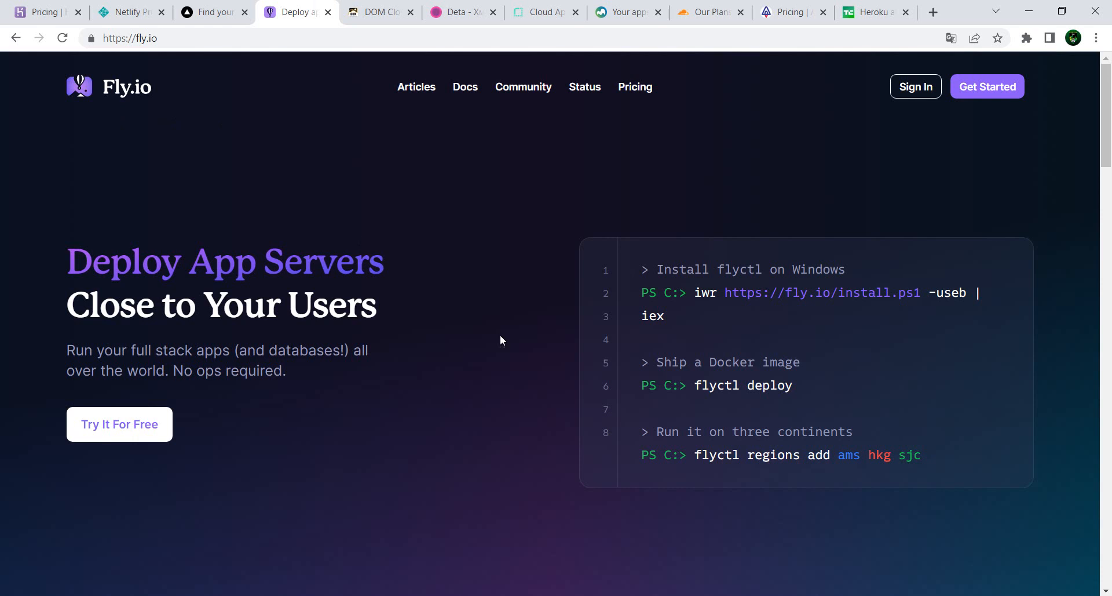
pyautogui.moveTo(653, 86)
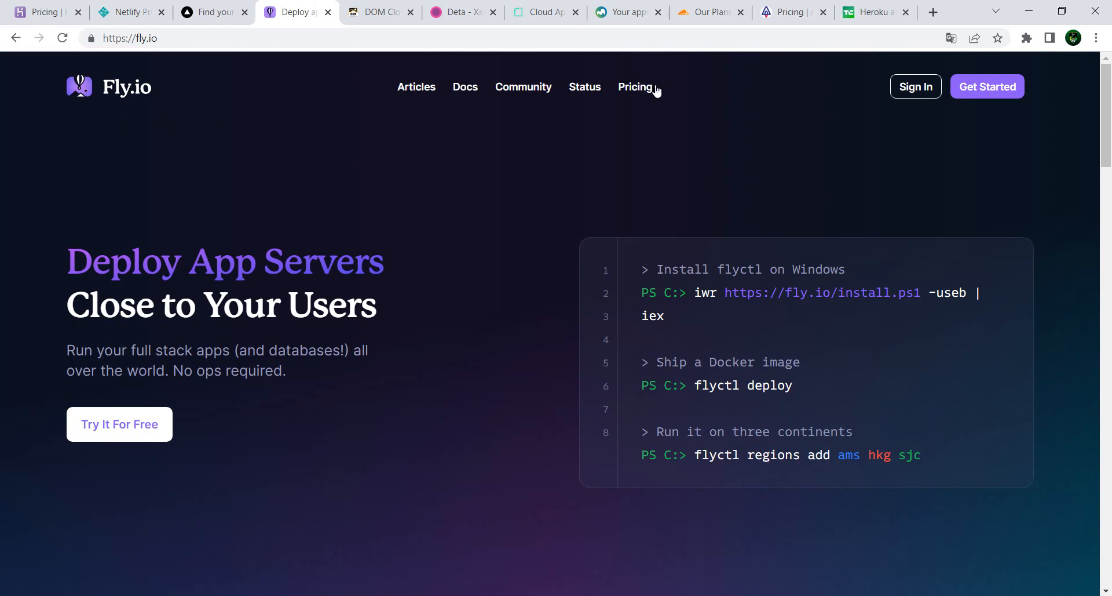
# - Open Fly.io's pricing docs and highlight the 'Each organization includes…' free-resources sentence
pyautogui.click(635, 86)
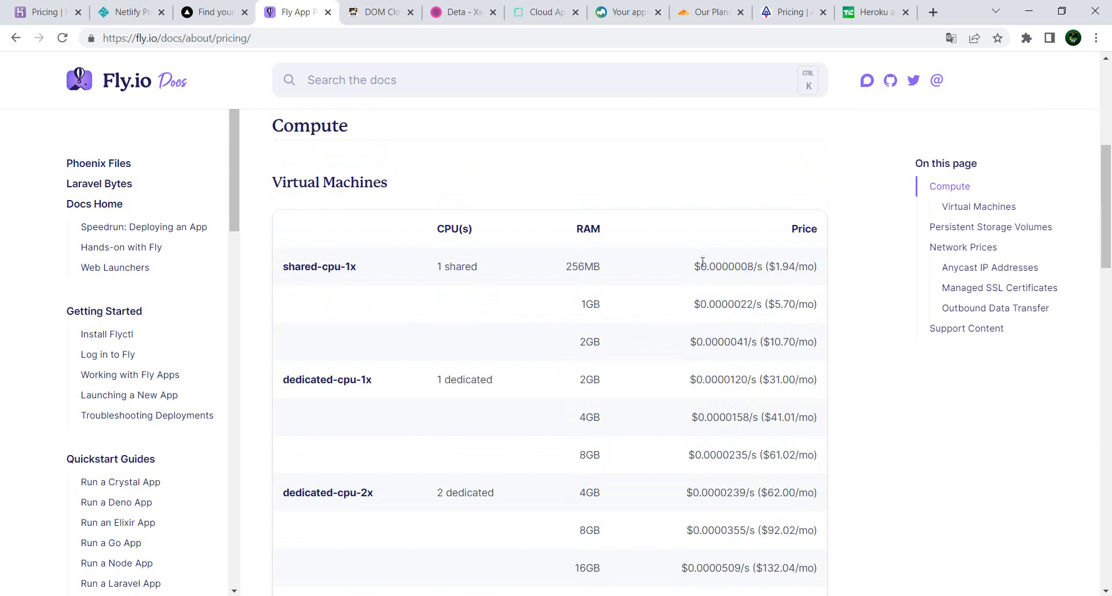
pyautogui.moveTo(825, 448)
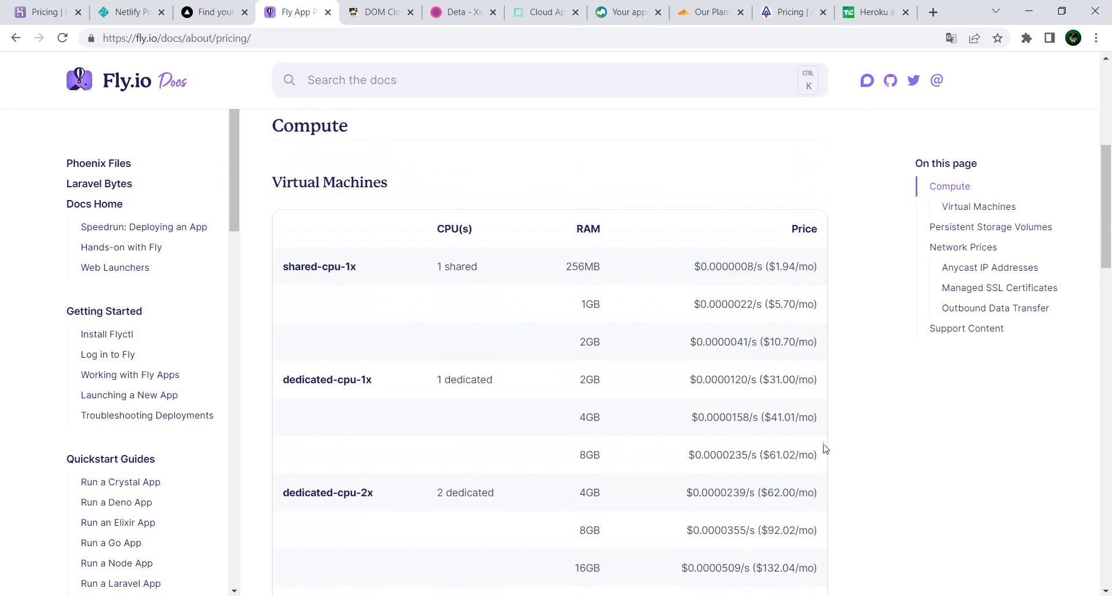
pyautogui.scroll(3)
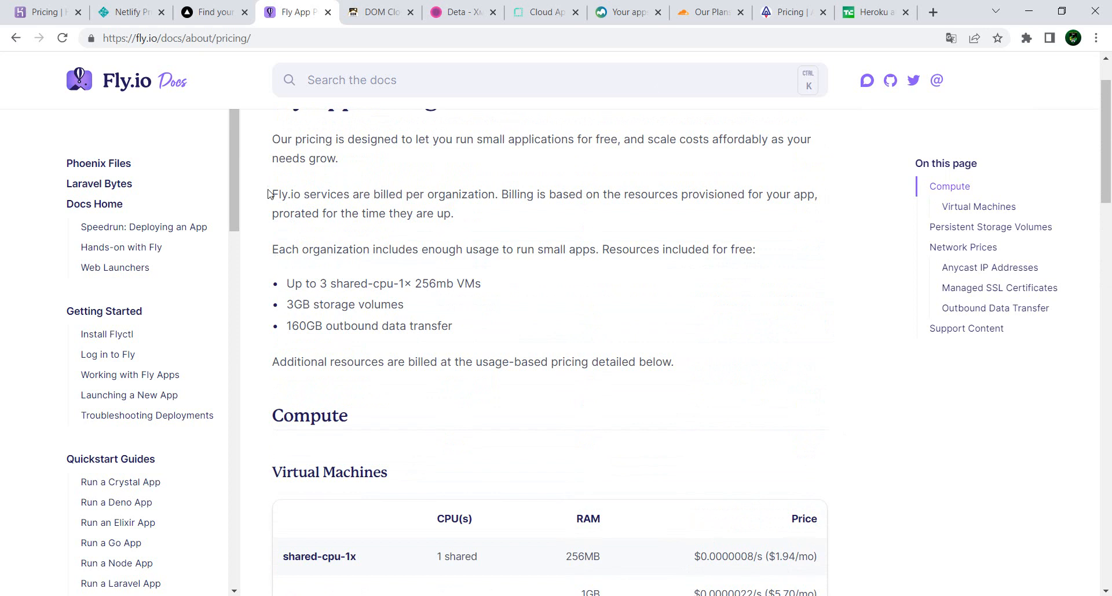
pyautogui.moveTo(271, 193); pyautogui.dragTo(452, 213)
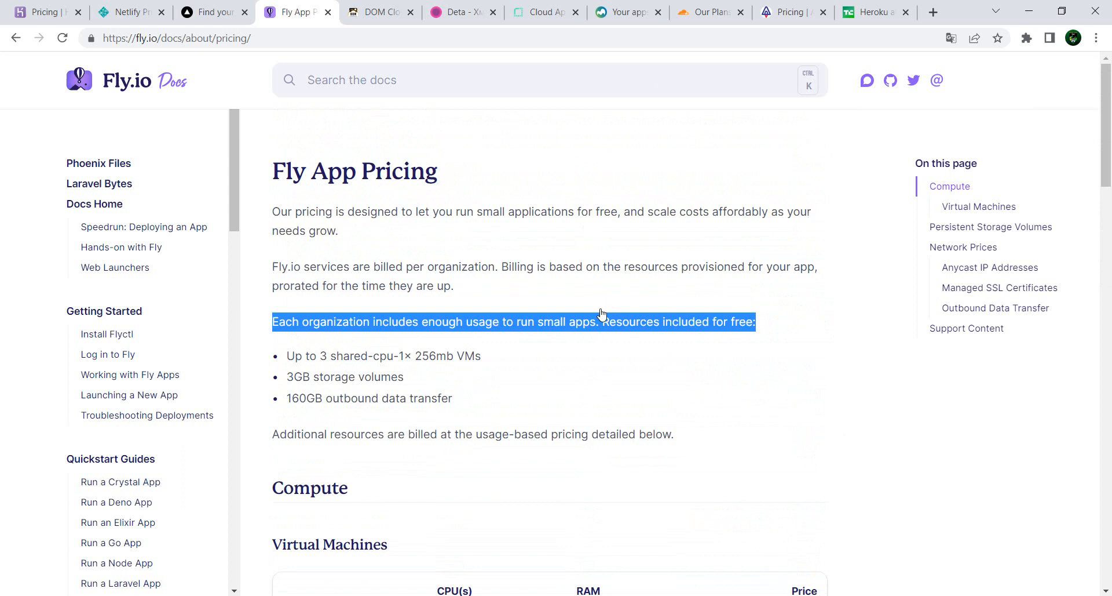
pyautogui.scroll(-3)
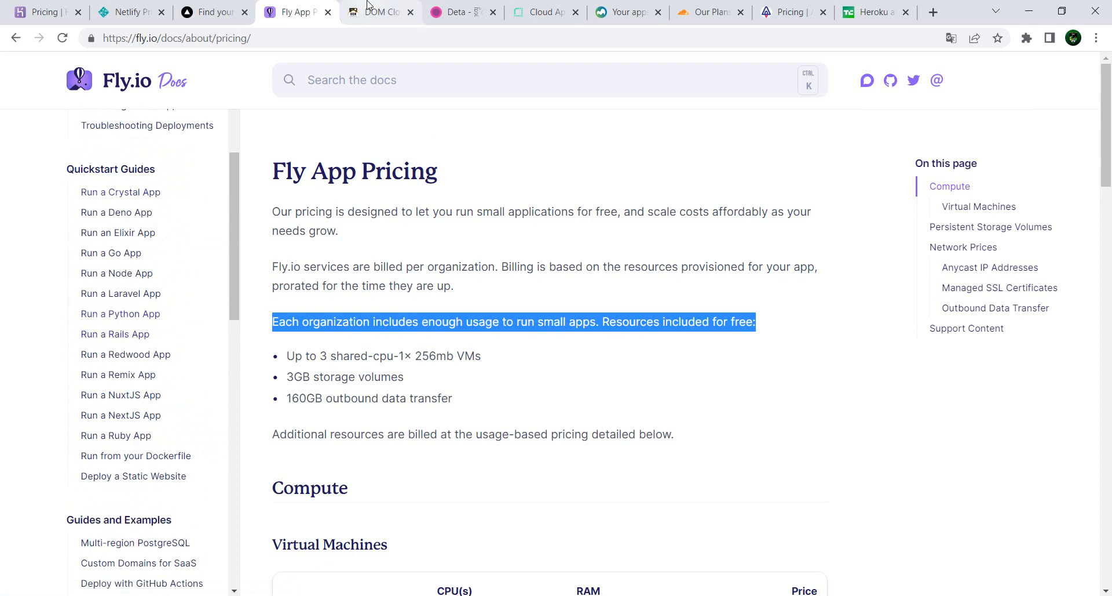
pyautogui.click(380, 12)
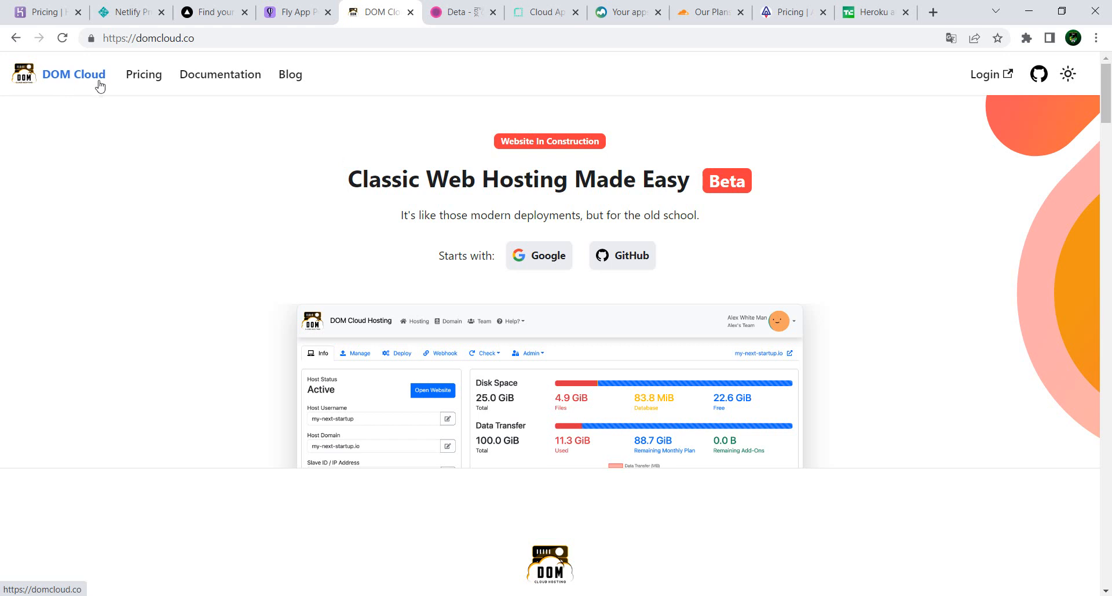
pyautogui.moveTo(782, 248)
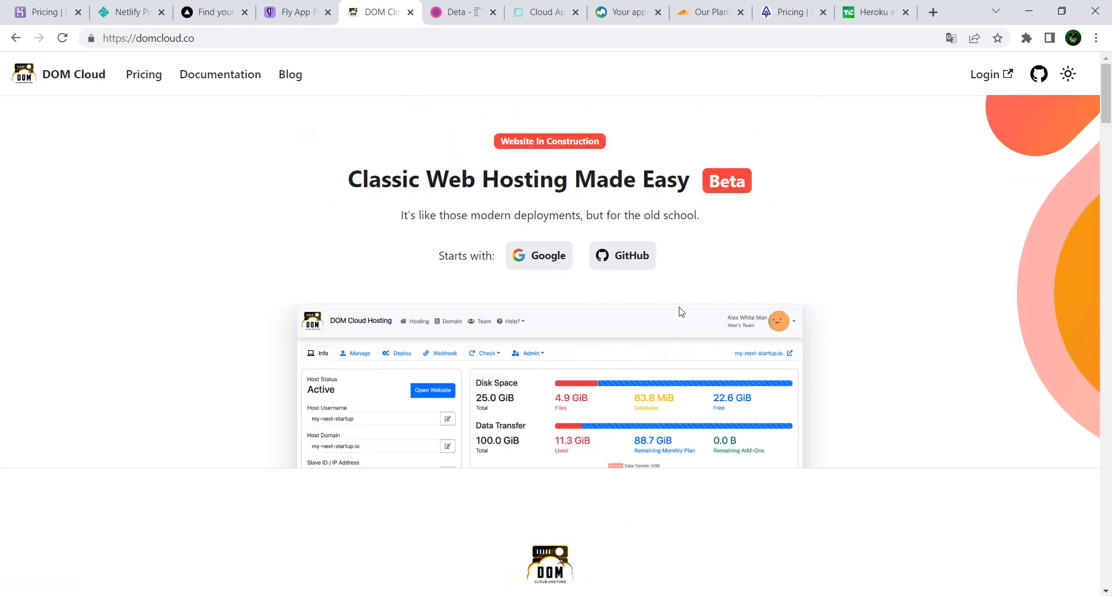
# - Open DOM Cloud pricing and scroll past Lite, Kit, Pro to free-tier and subscriber benefits
pyautogui.click(143, 74)
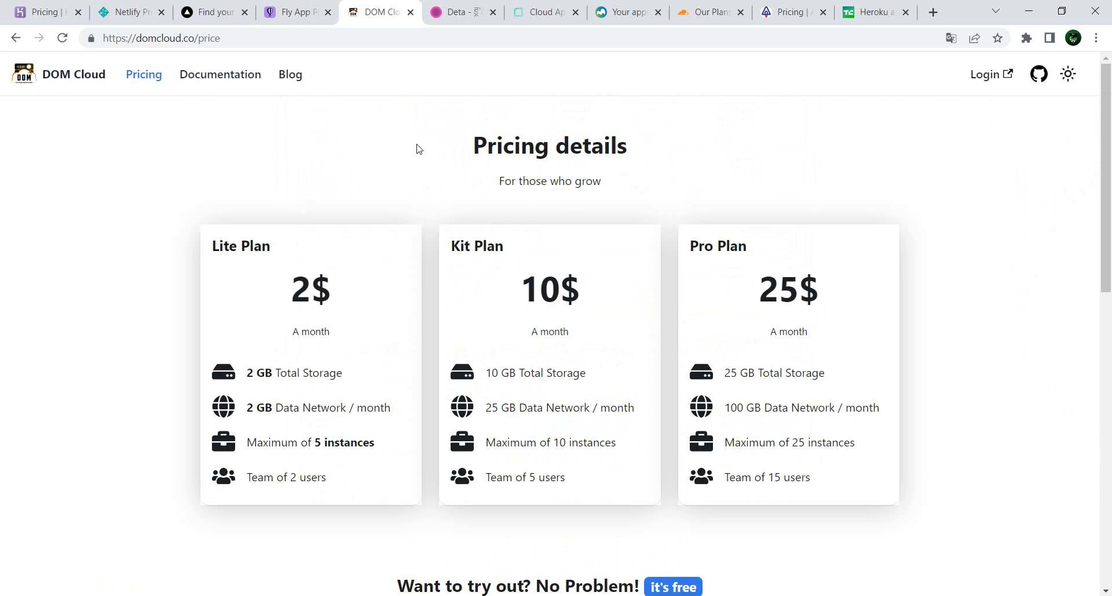
pyautogui.moveTo(553, 139)
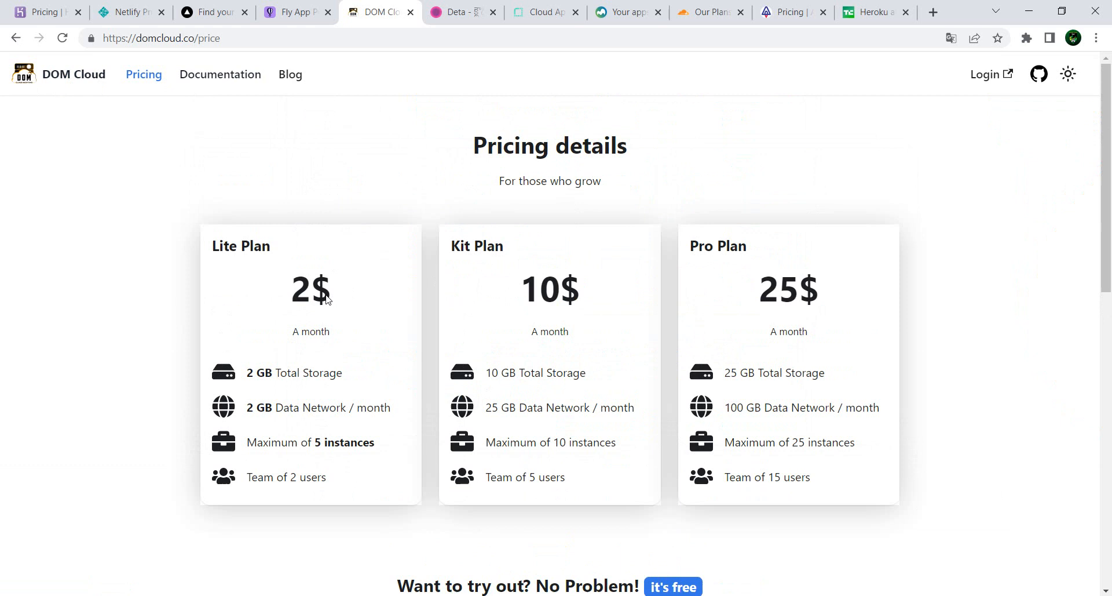
pyautogui.moveTo(876, 294)
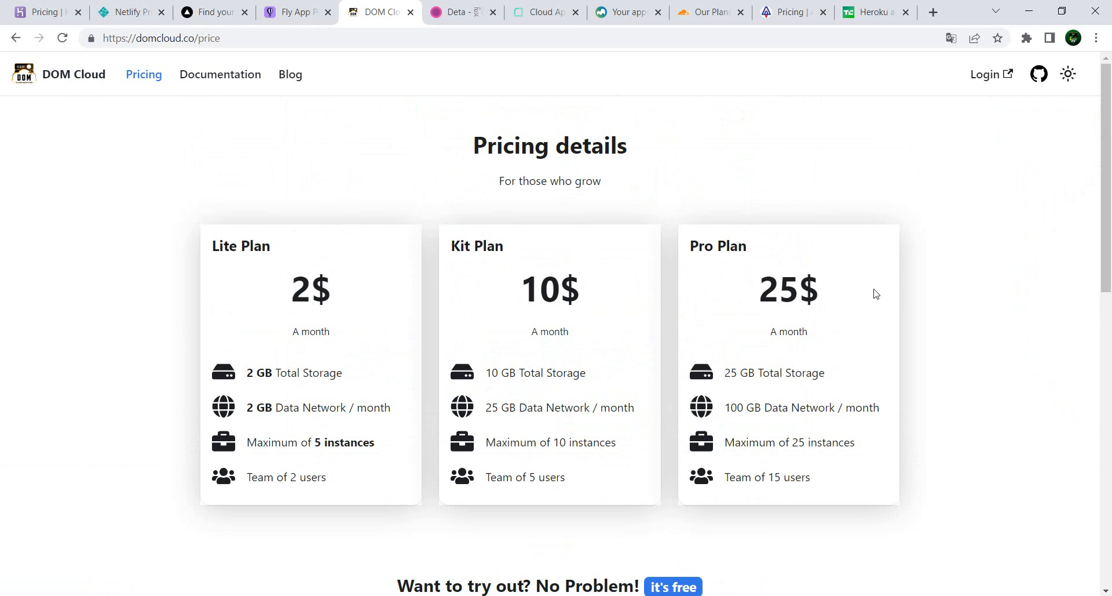
pyautogui.moveTo(946, 330)
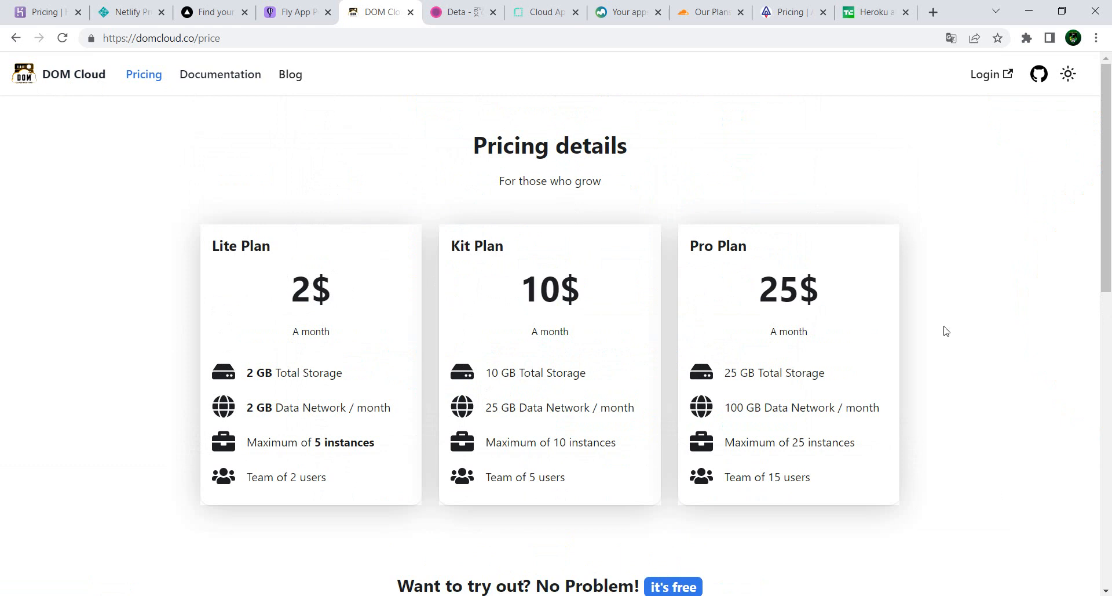
pyautogui.scroll(-3)
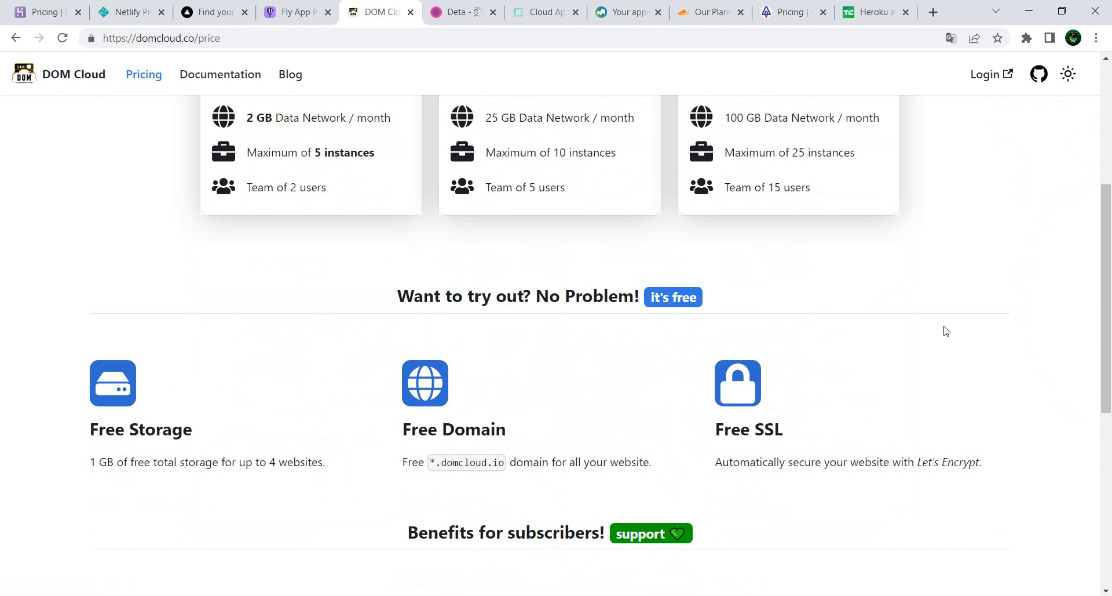
pyautogui.scroll(-3)
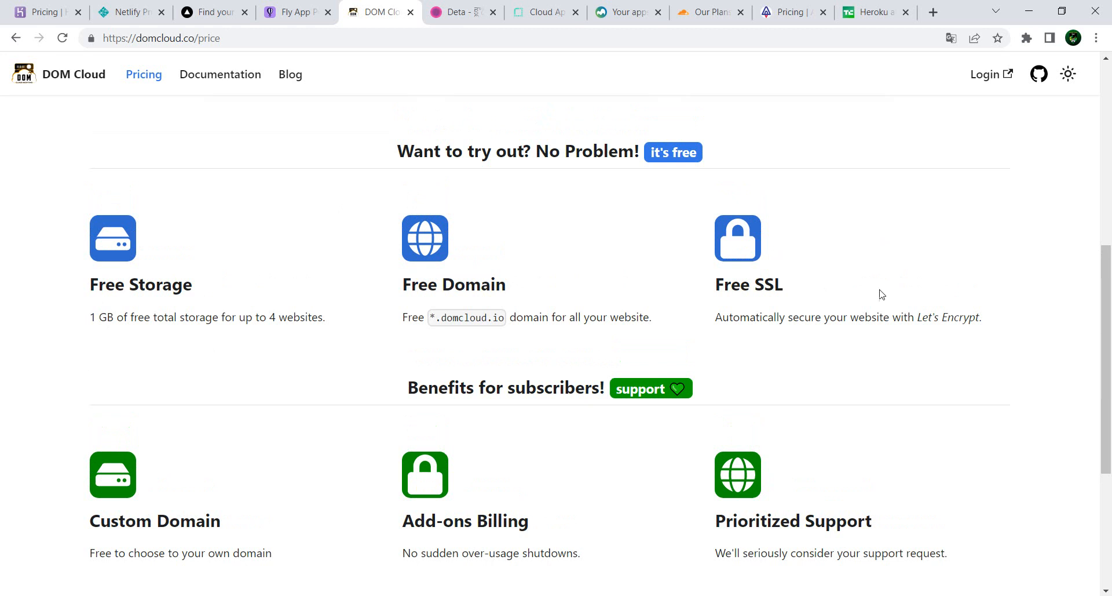
pyautogui.scroll(-3)
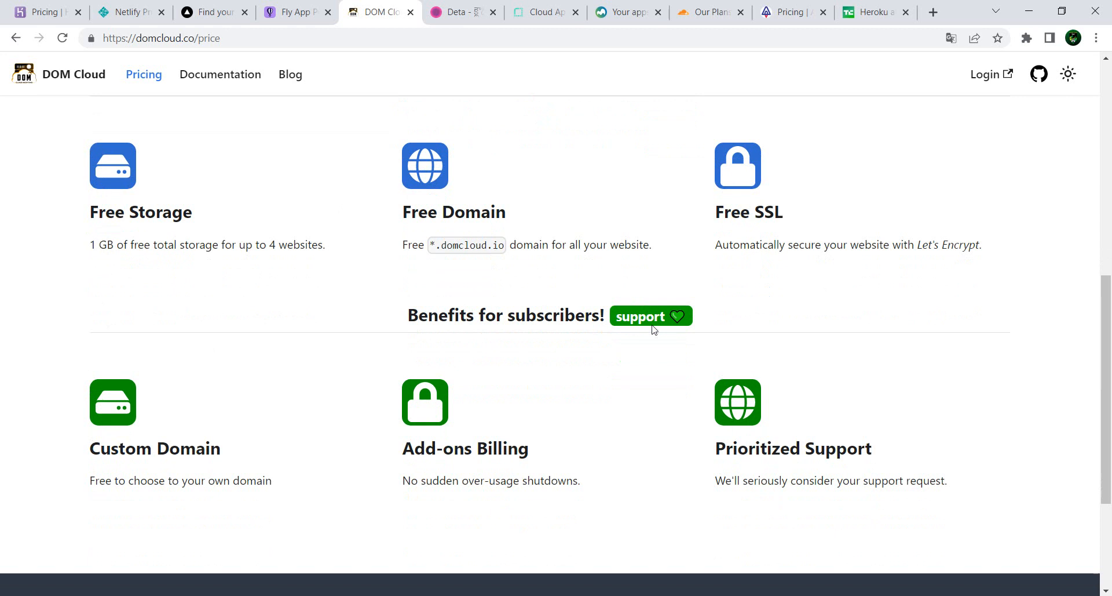
pyautogui.scroll(-3)
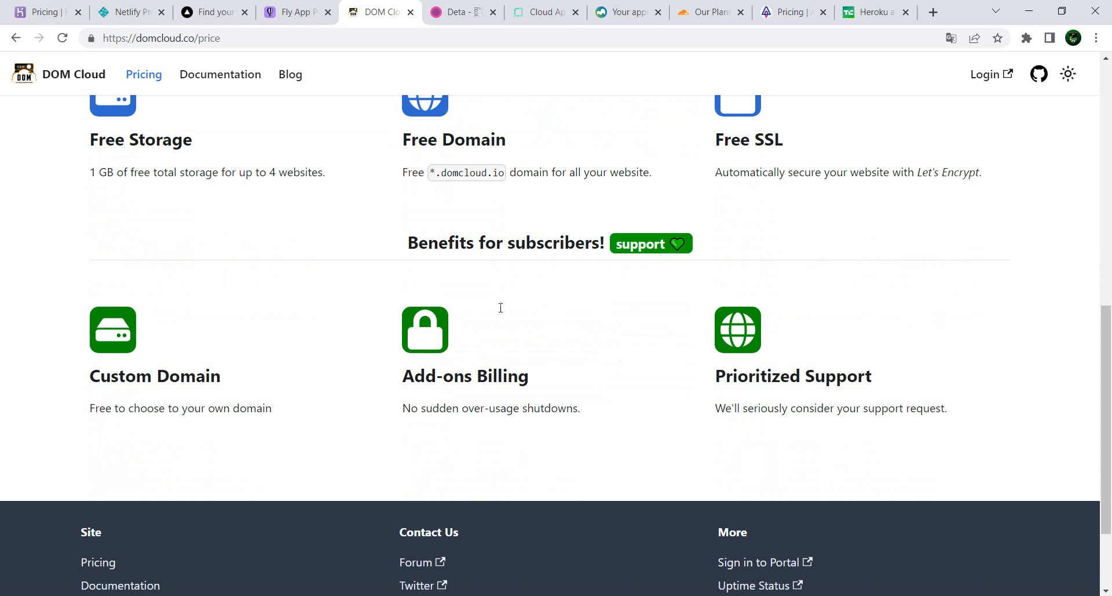
pyautogui.moveTo(427, 370)
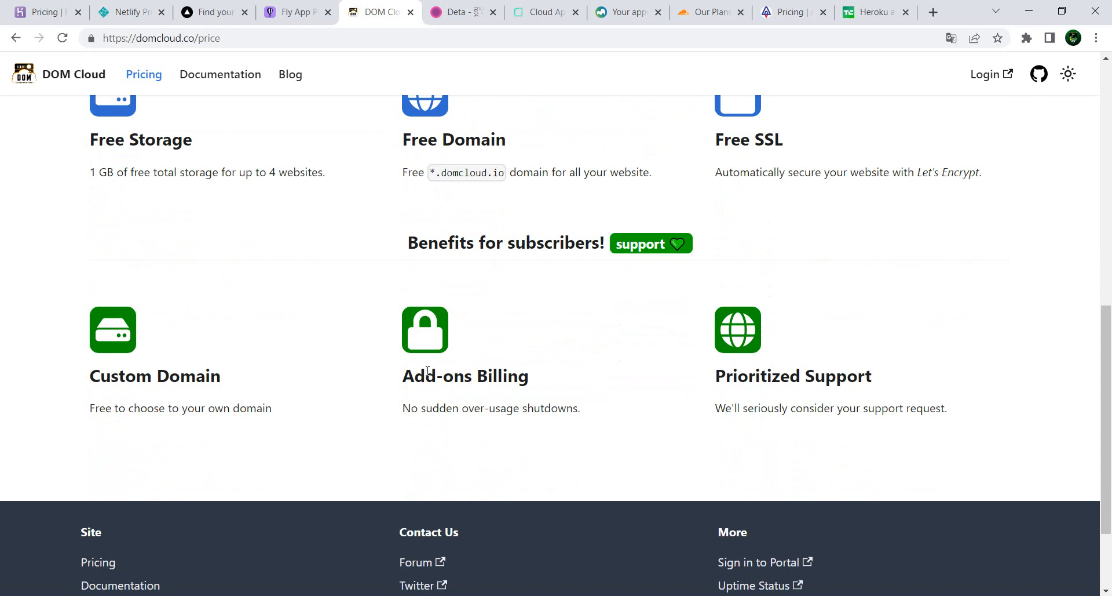
pyautogui.moveTo(885, 389)
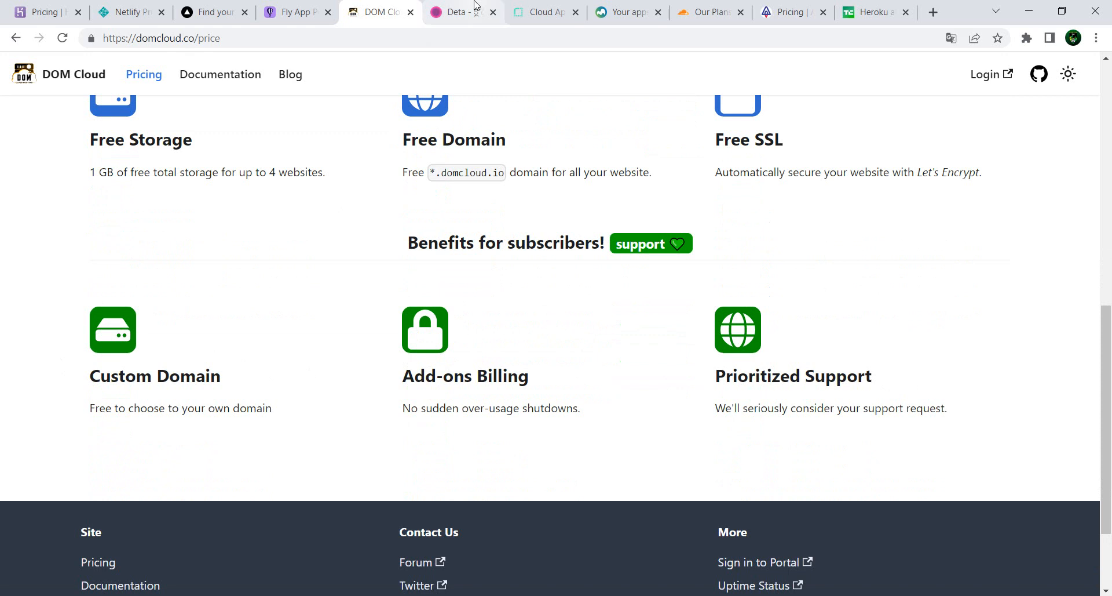
# - Scroll through Deta's free-forever Micros, Base and Drive sections and user testimonials
pyautogui.click(456, 12)
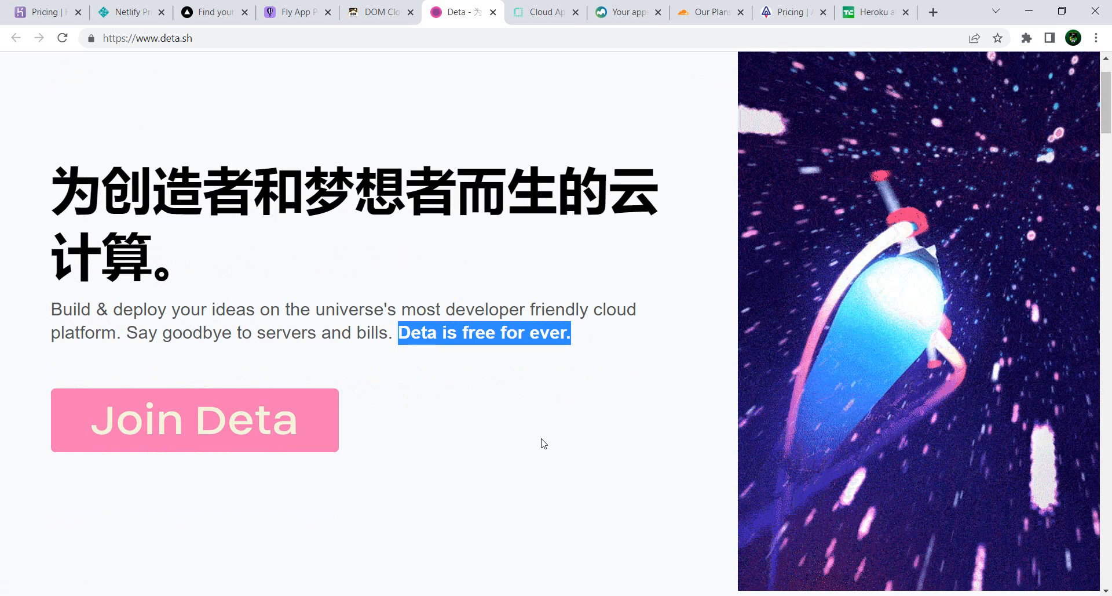
pyautogui.scroll(-3)
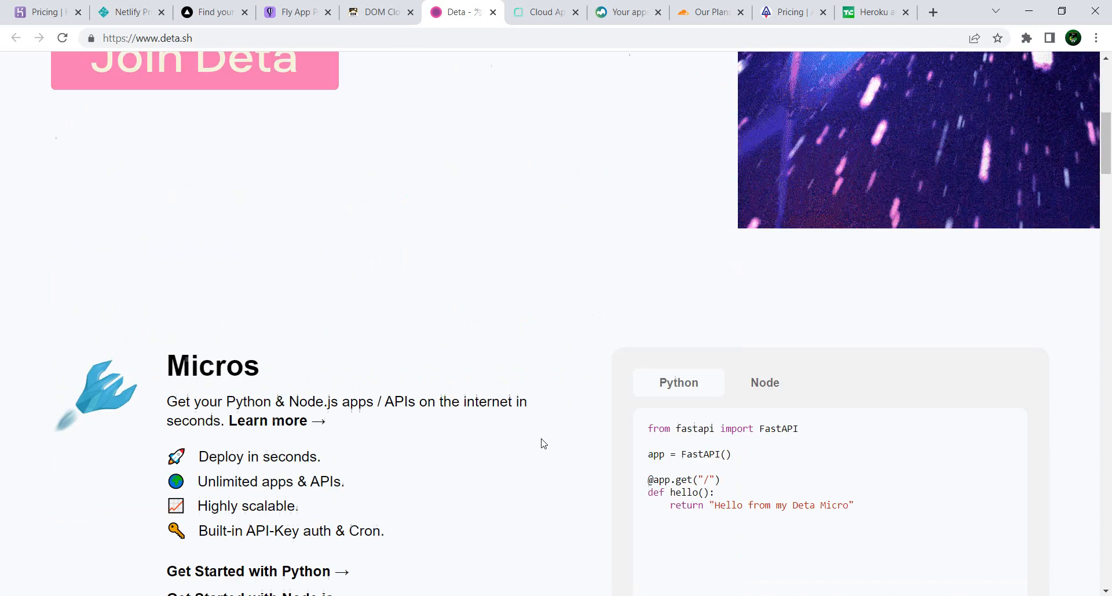
pyautogui.scroll(-3)
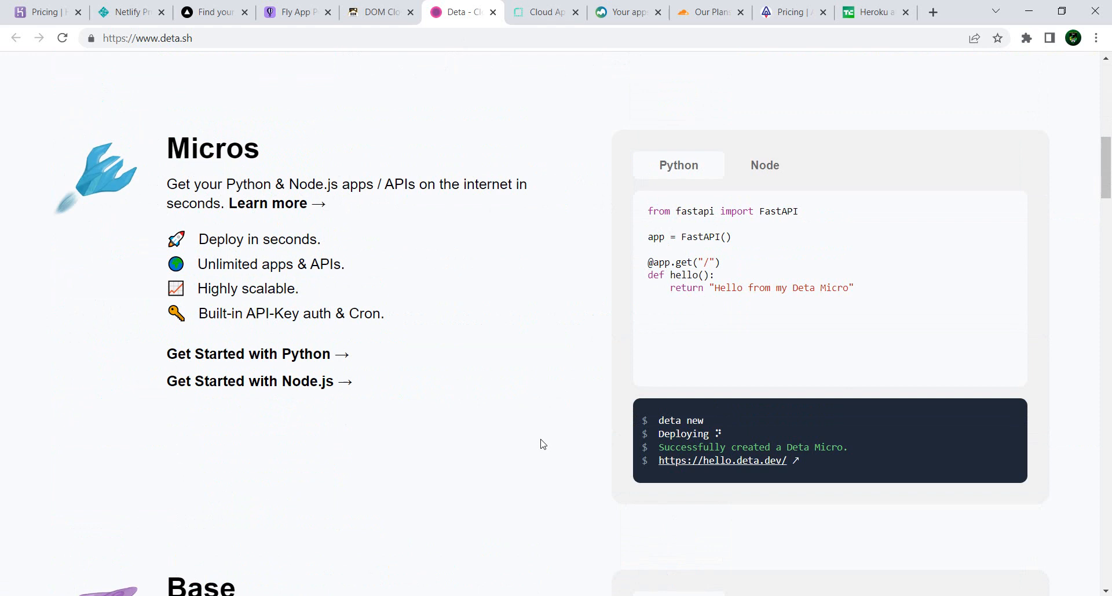
pyautogui.moveTo(546, 444)
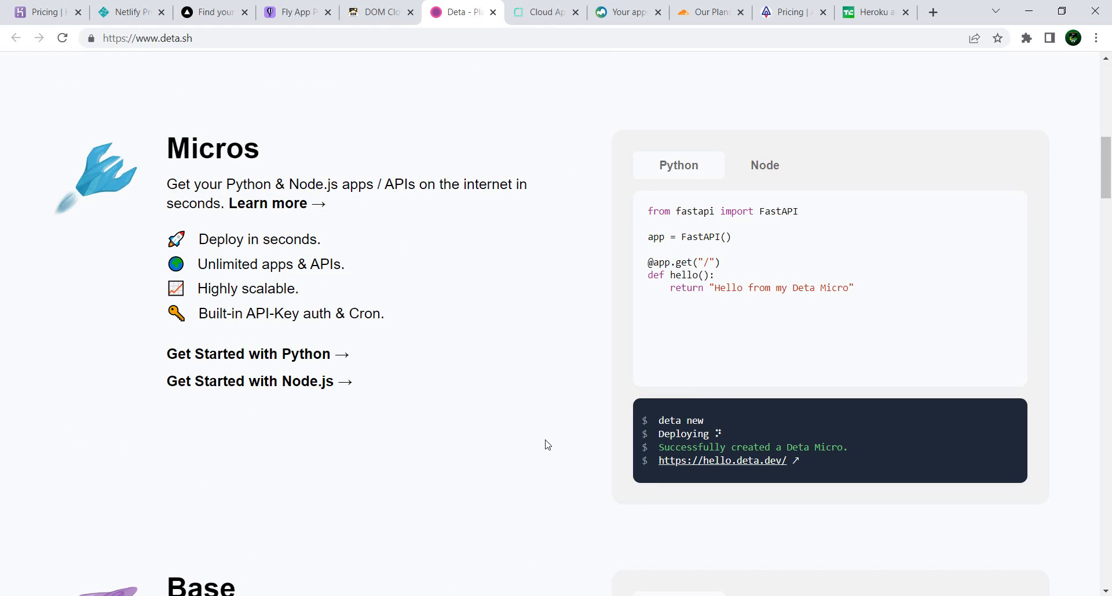
pyautogui.scroll(-3)
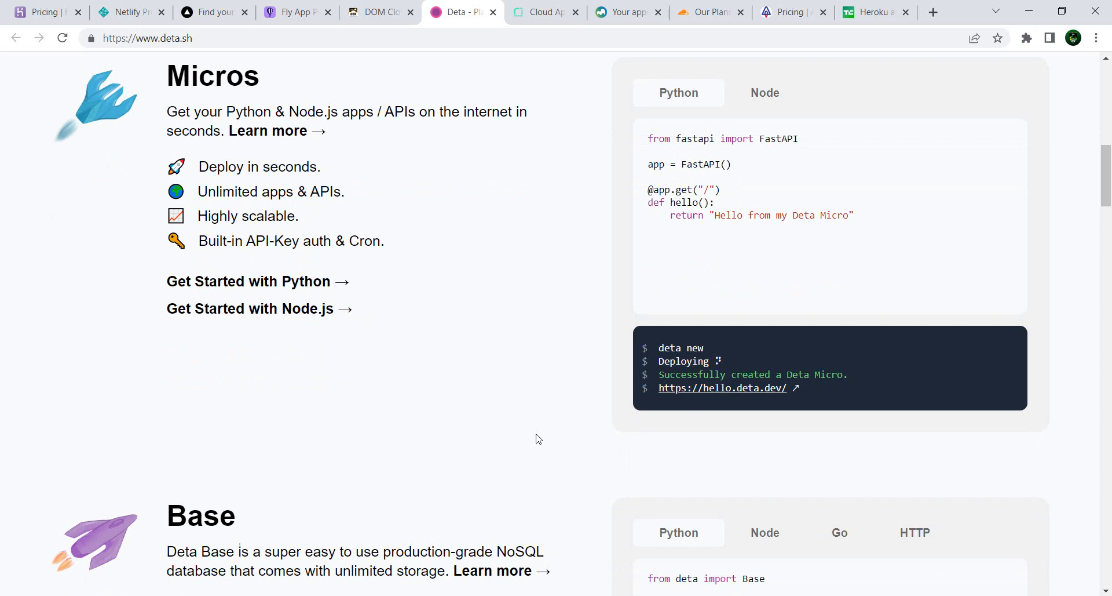
pyautogui.moveTo(259, 308)
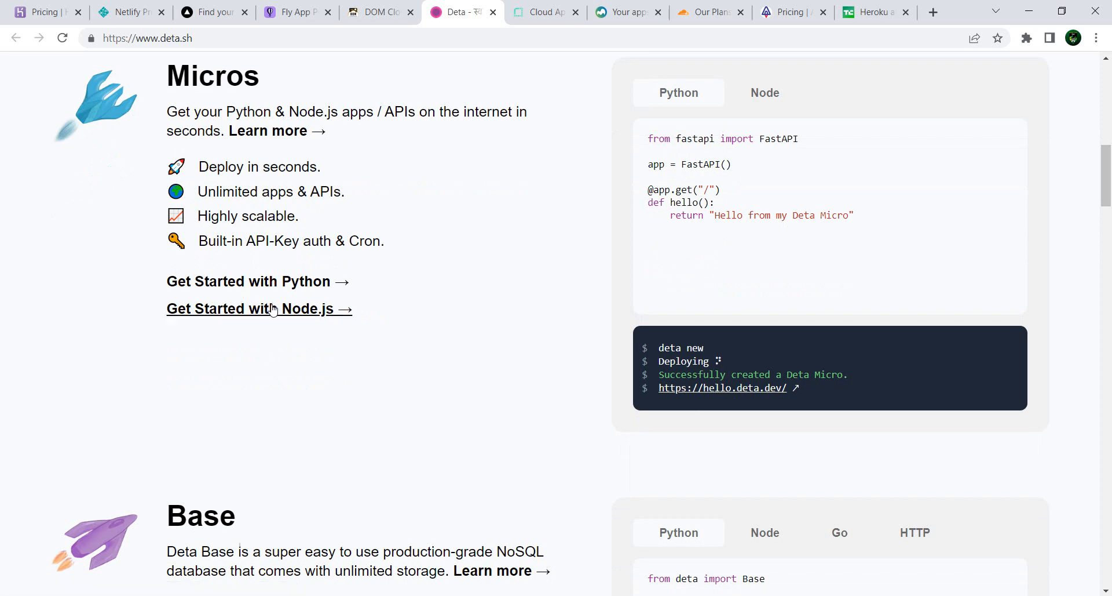
pyautogui.moveTo(430, 355)
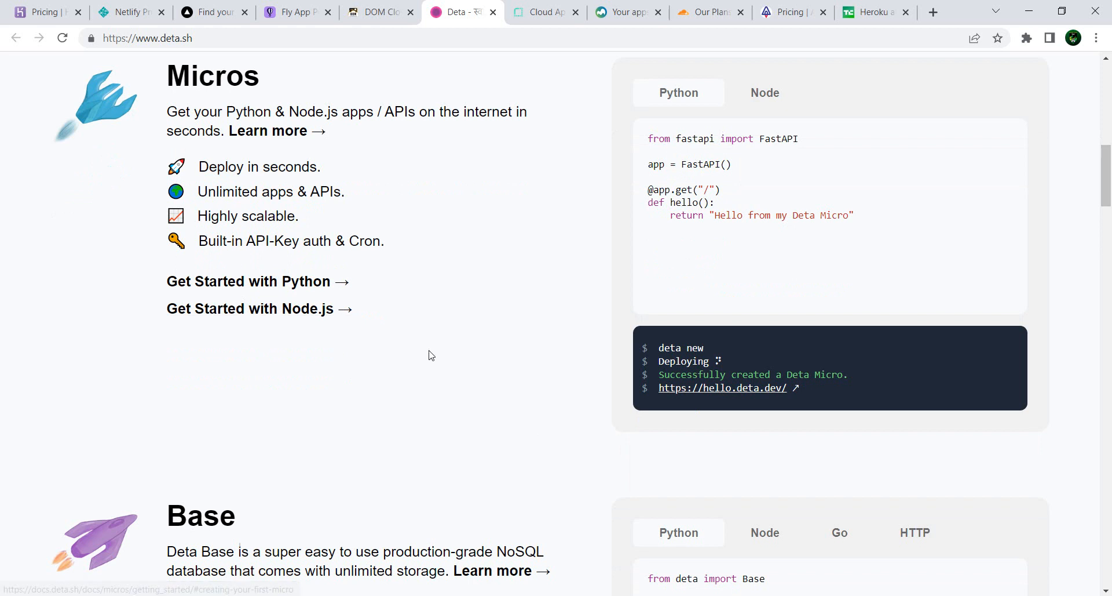
pyautogui.scroll(-3)
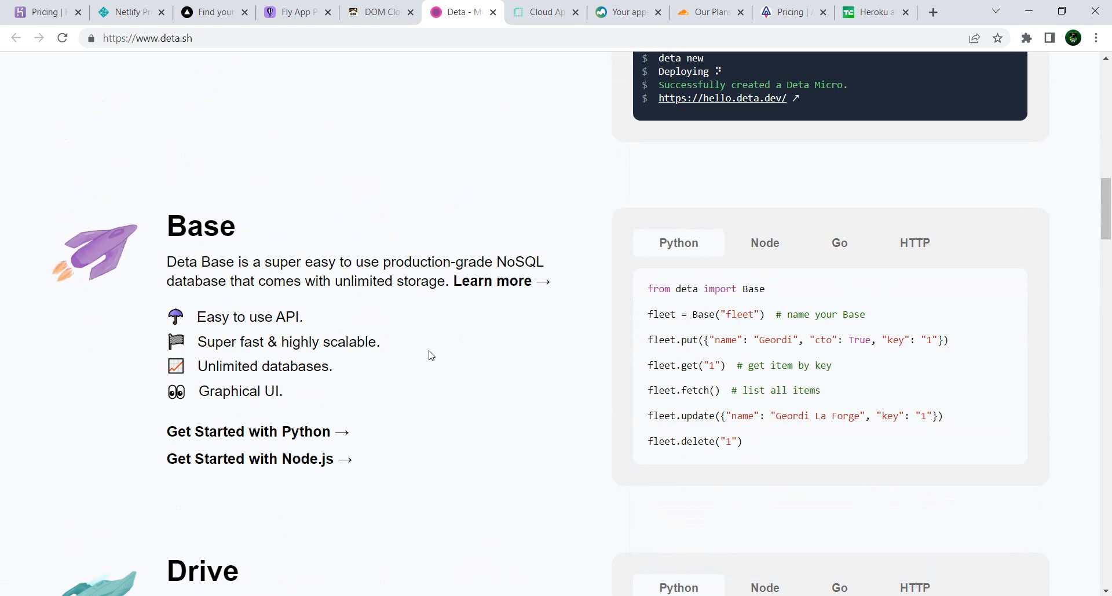
pyautogui.scroll(-3)
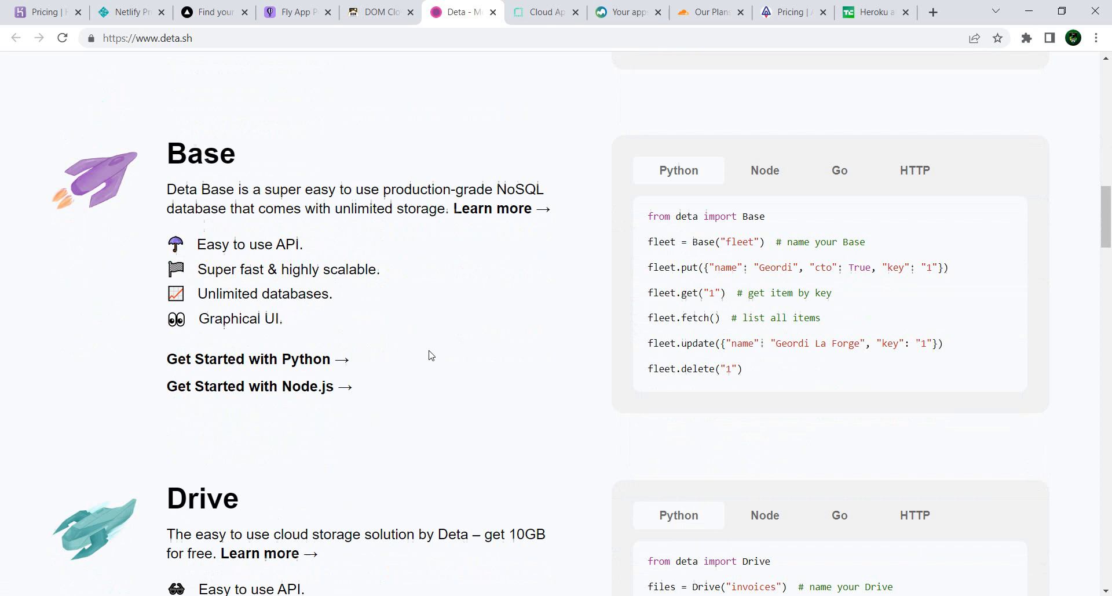
pyautogui.moveTo(434, 333)
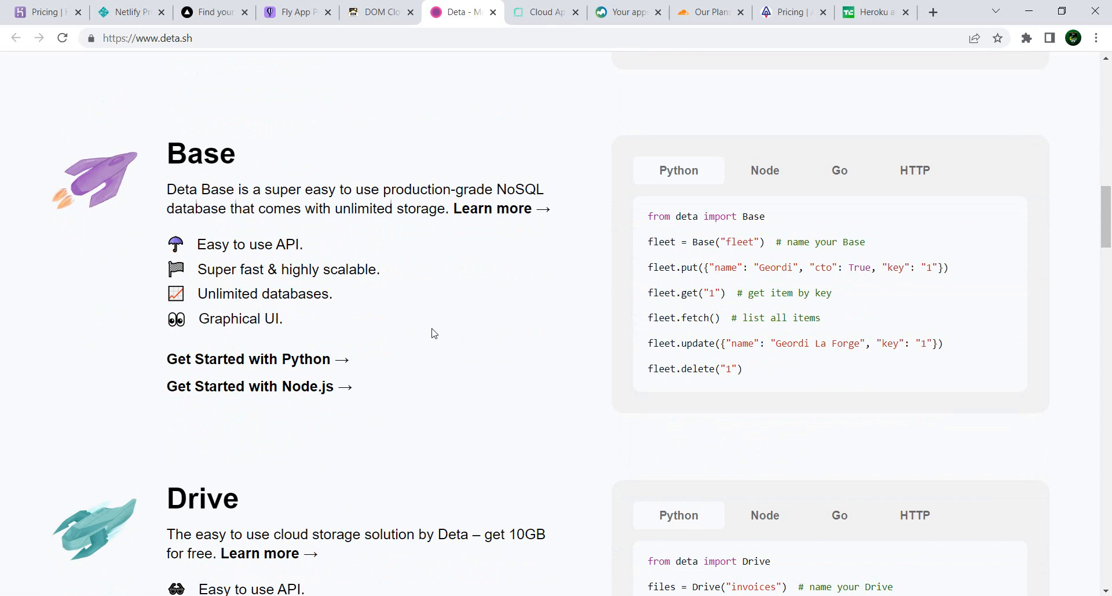
pyautogui.scroll(-3)
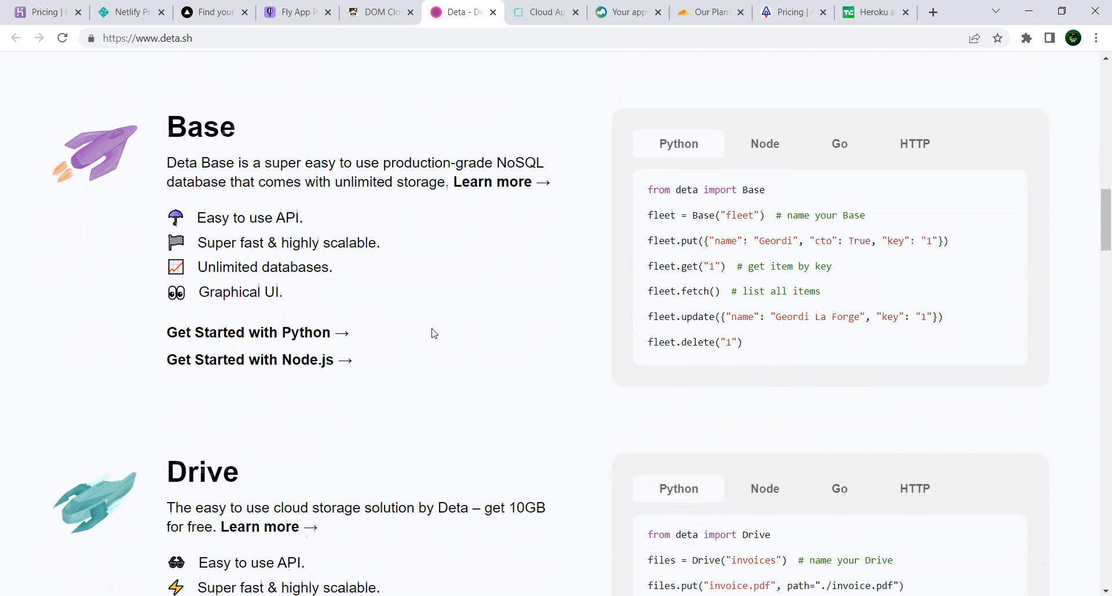
pyautogui.scroll(-3)
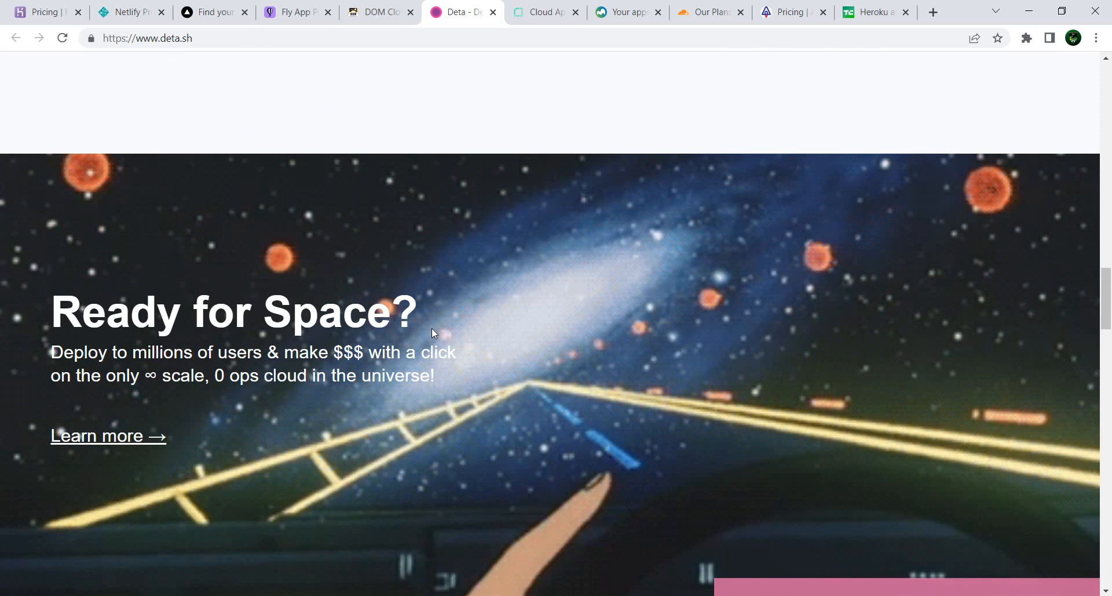
pyautogui.scroll(-3)
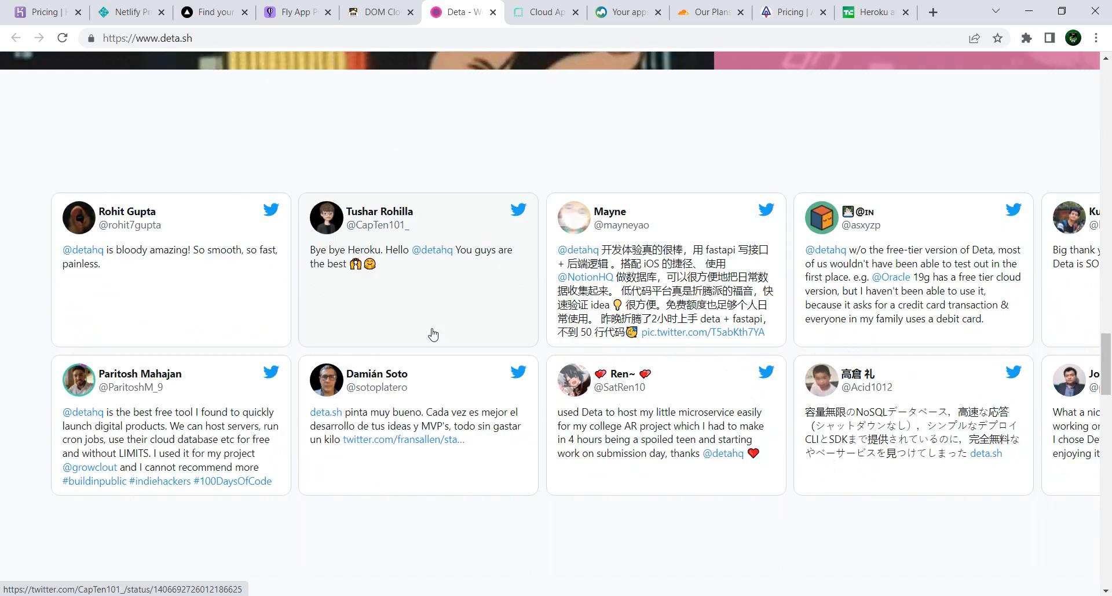
pyautogui.click(544, 12)
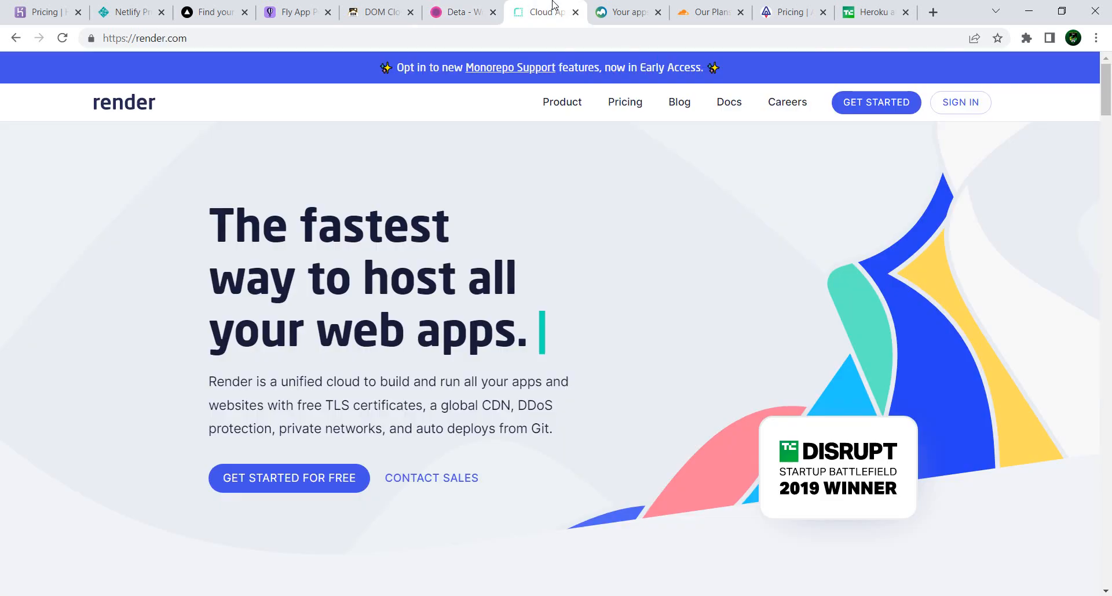
pyautogui.moveTo(697, 254)
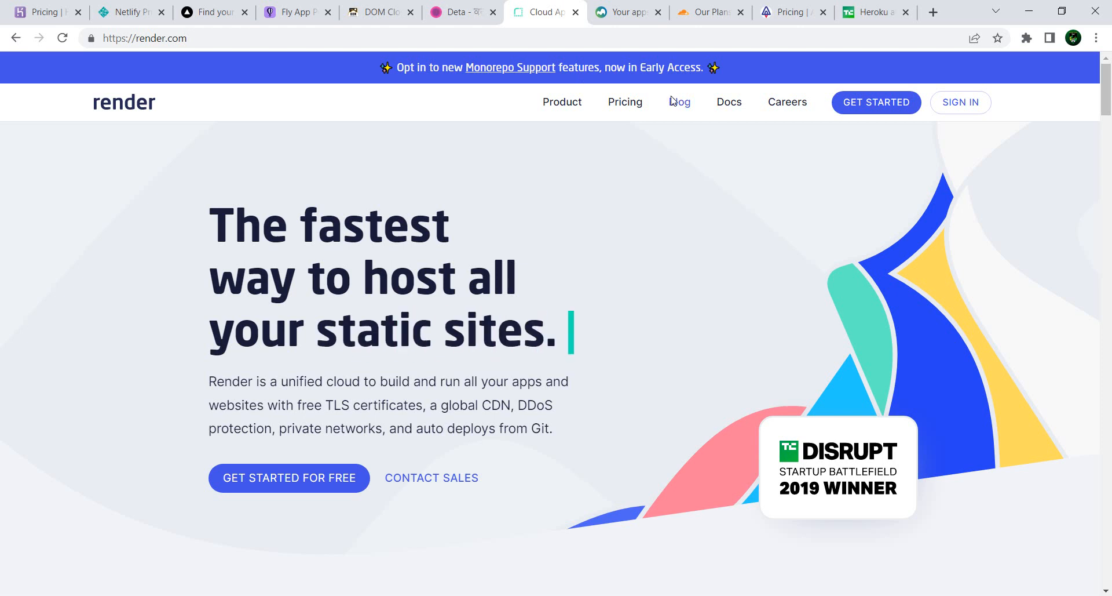
# - Open Render's pricing and review Static Sites, Services, PostgreSQL, Redis and Cron Jobs plans
pyautogui.click(625, 102)
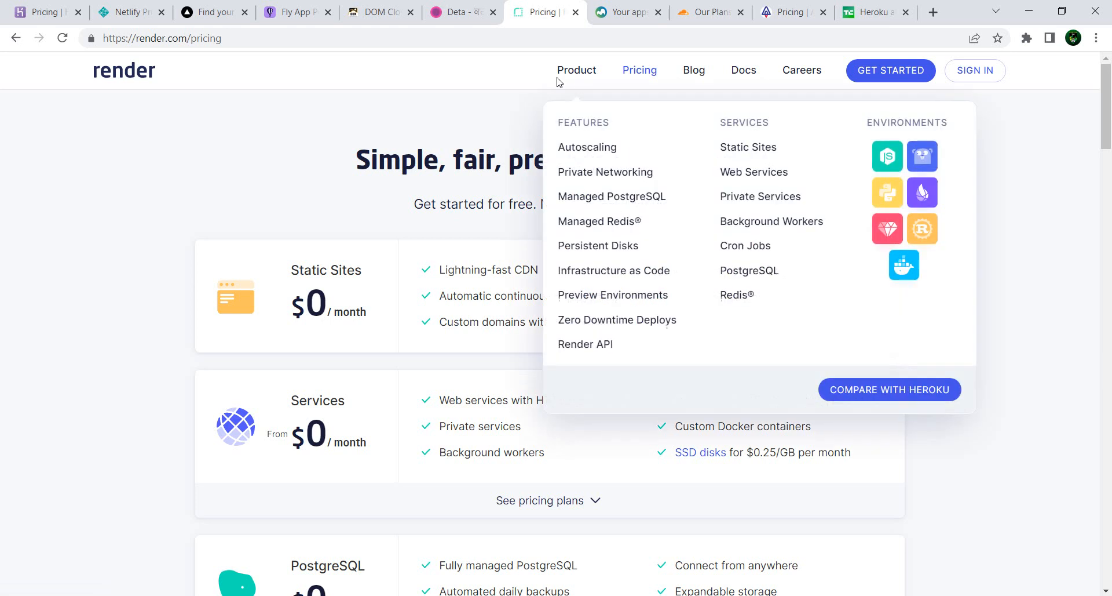
pyautogui.click(123, 70)
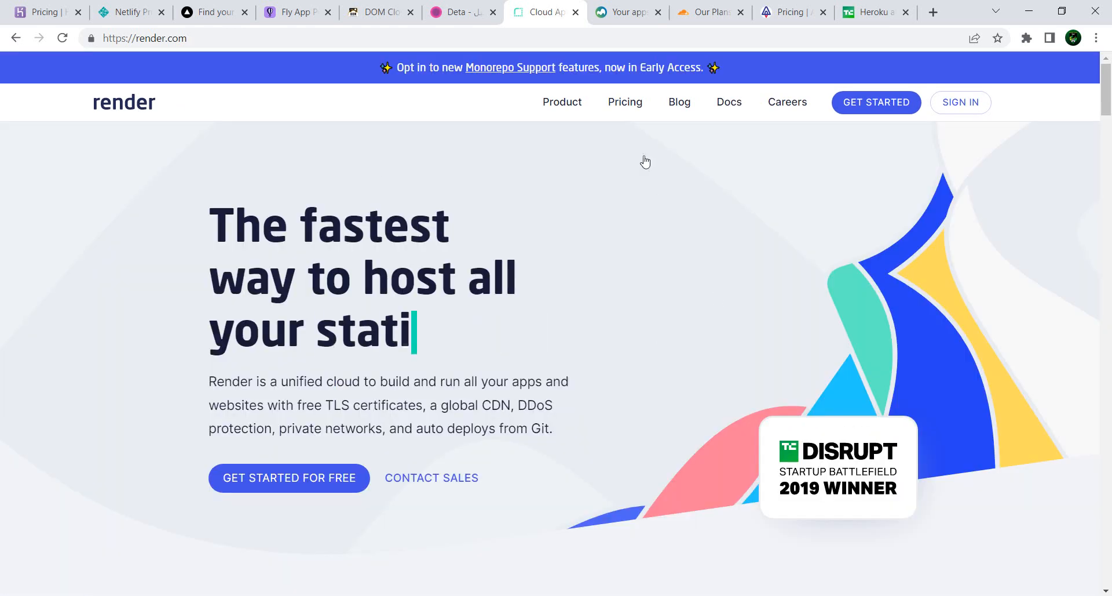
pyautogui.click(625, 102)
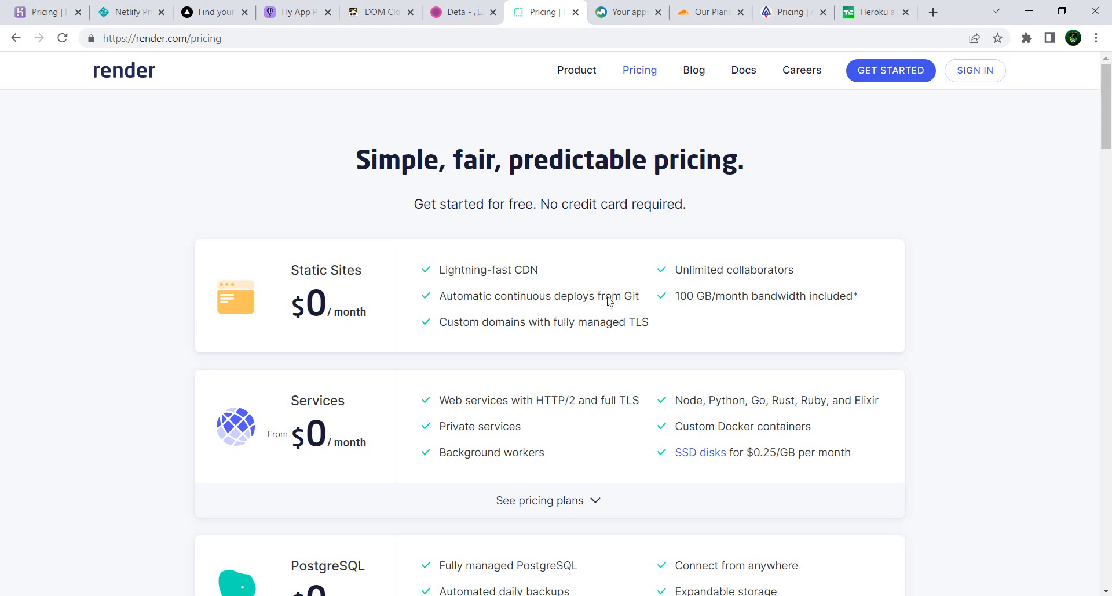
pyautogui.scroll(-3)
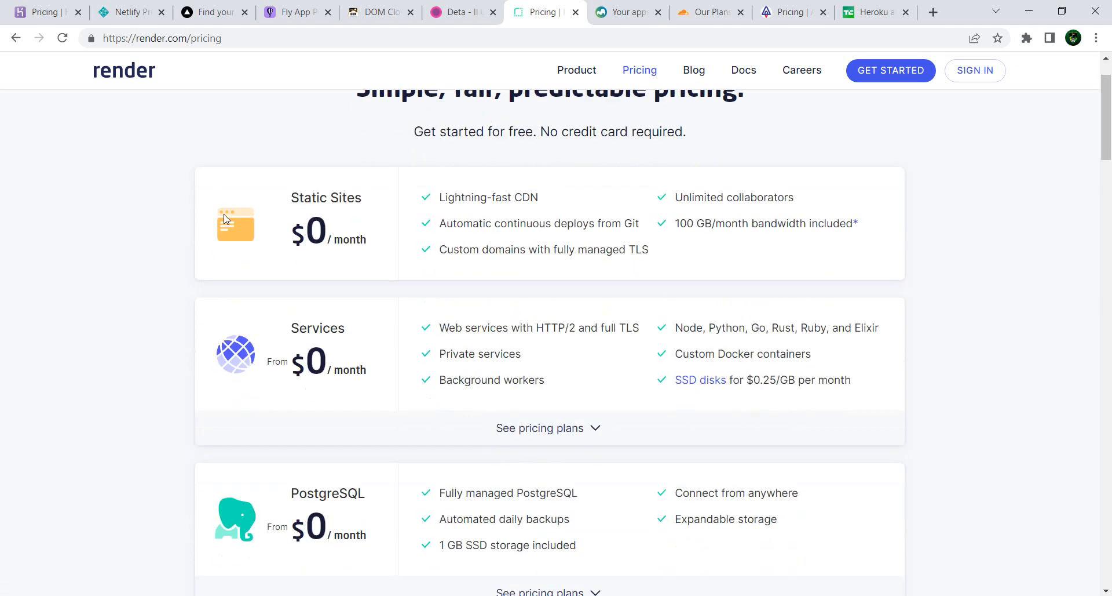
pyautogui.scroll(-3)
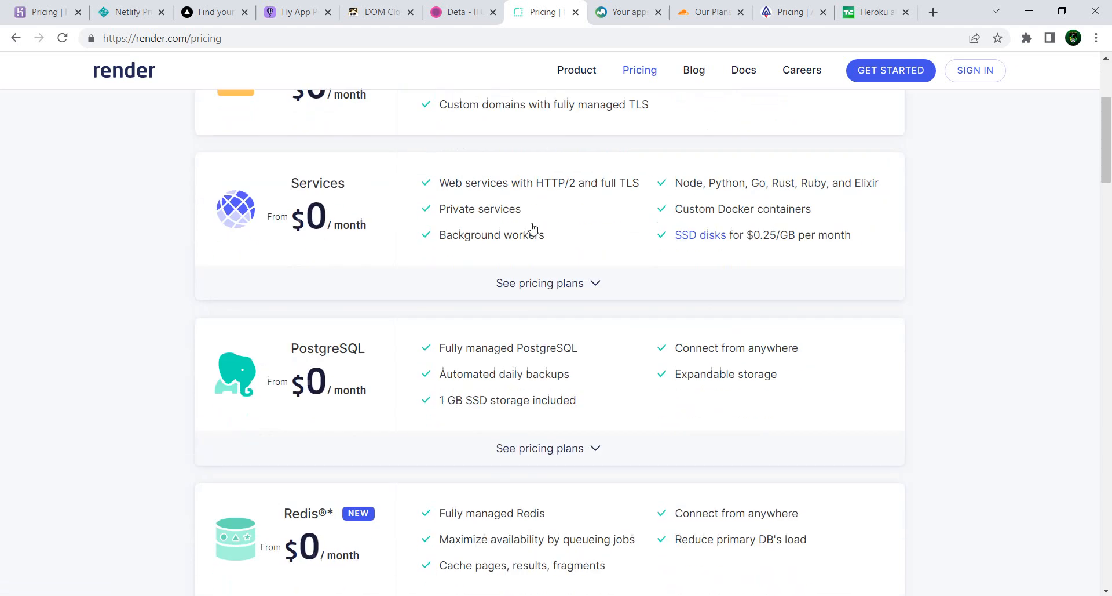
pyautogui.scroll(-3)
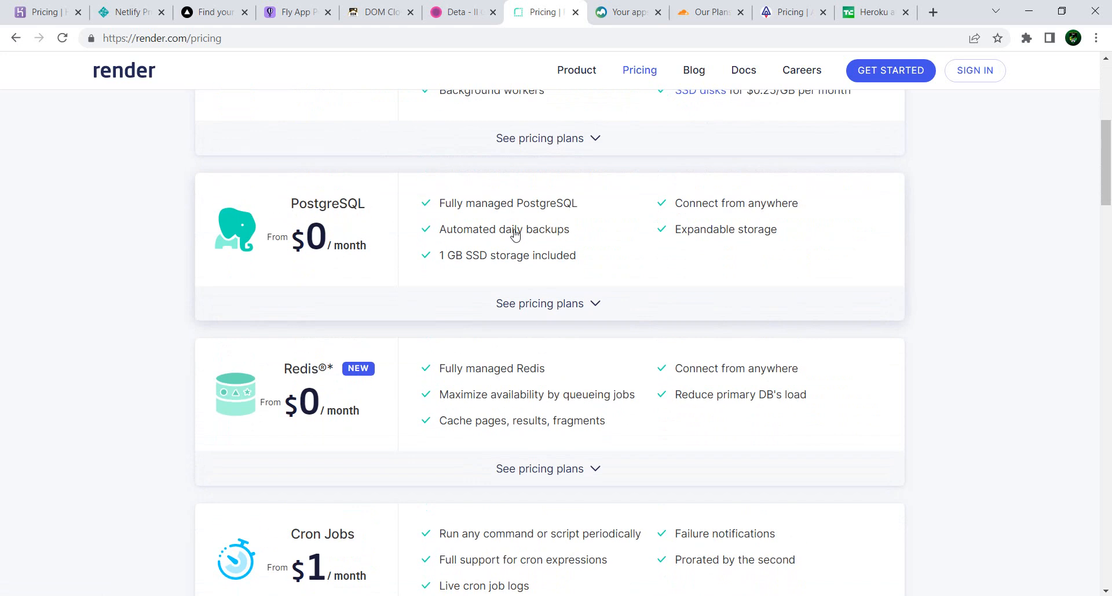
pyautogui.scroll(-3)
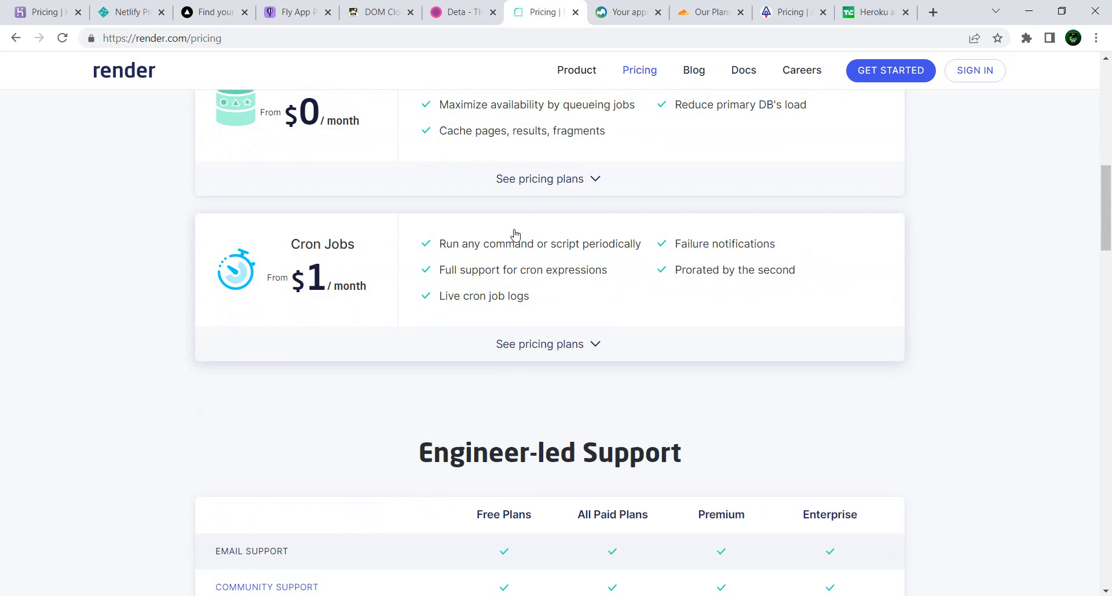
pyautogui.moveTo(613, 300)
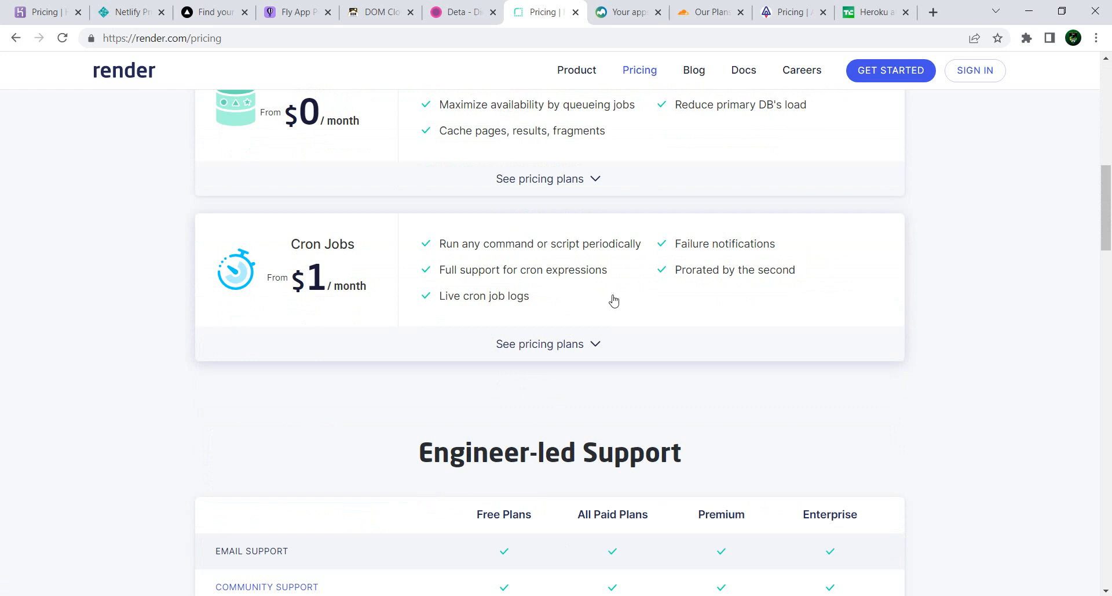
pyautogui.moveTo(384, 257)
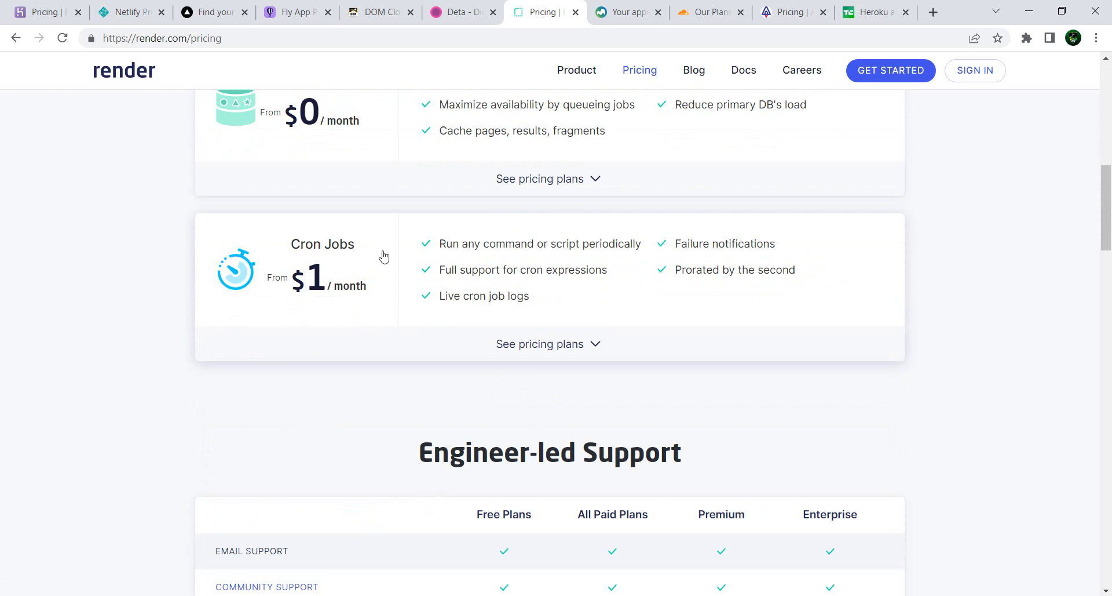
pyautogui.moveTo(508, 276)
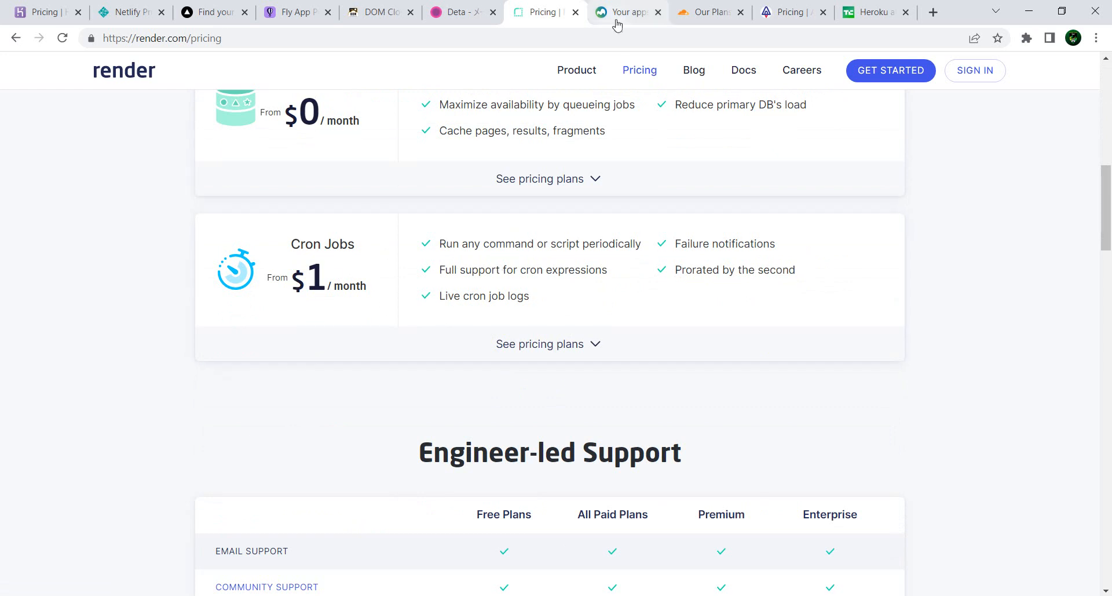
pyautogui.scroll(3)
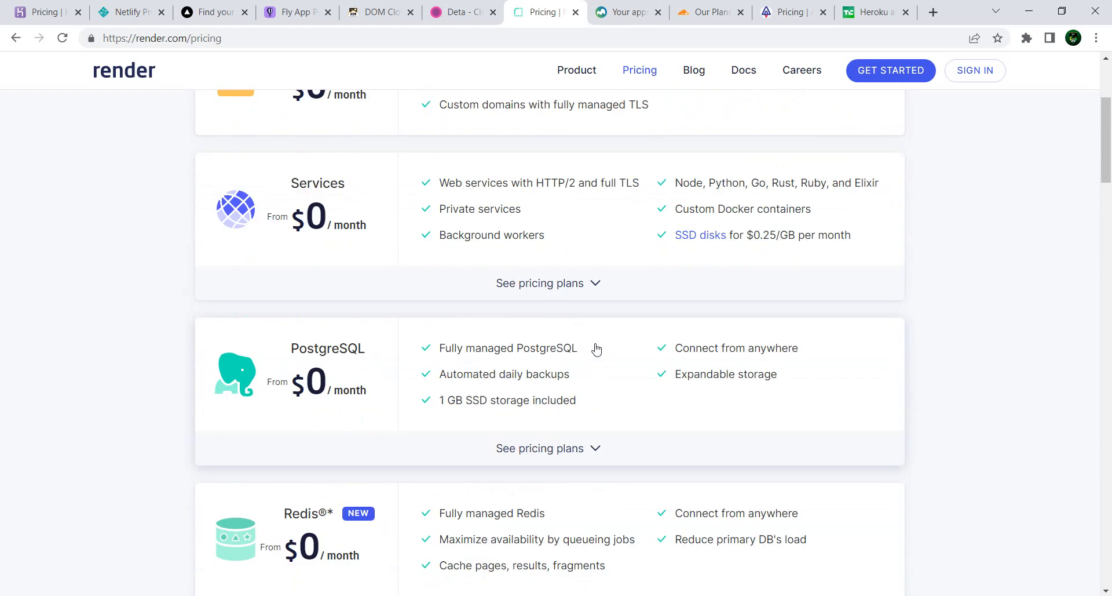
pyautogui.scroll(3)
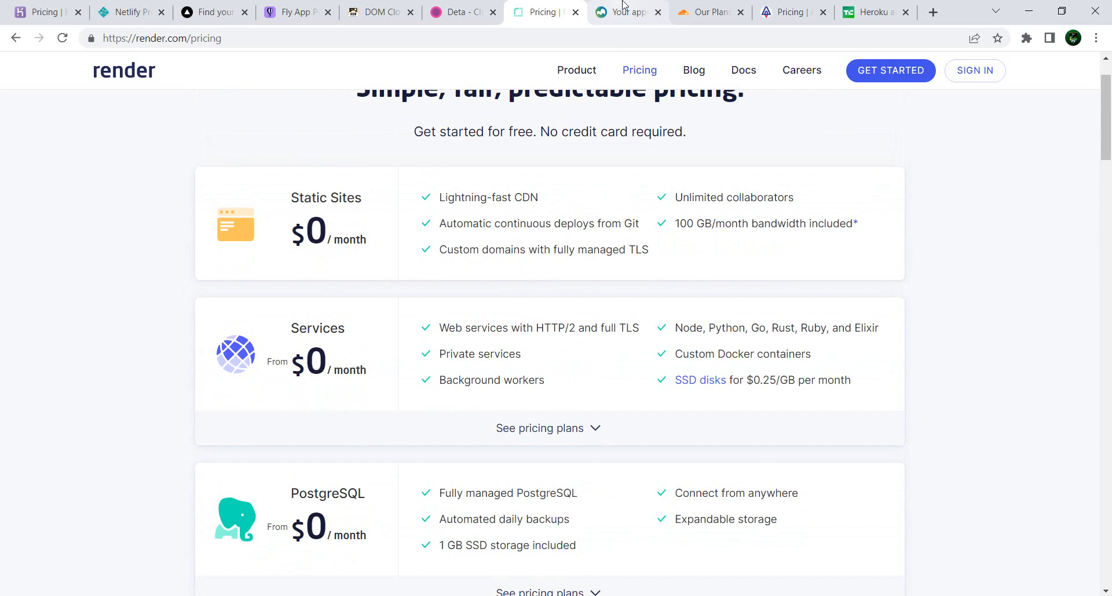
pyautogui.click(627, 12)
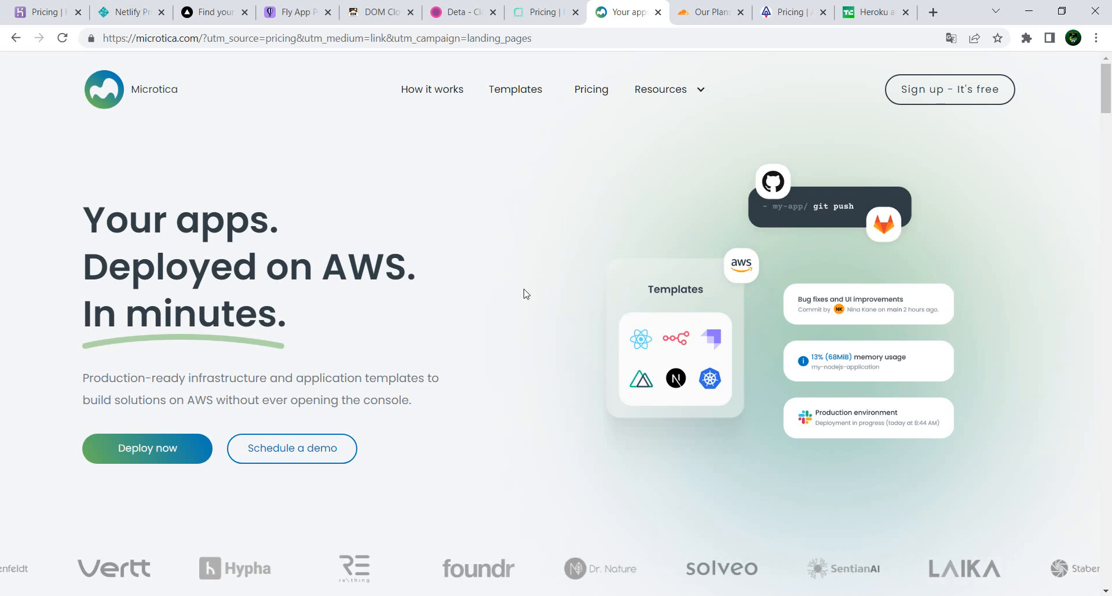
# - Scroll Microtica's homepage templates and features, then open its Pricing page
pyautogui.scroll(-3)
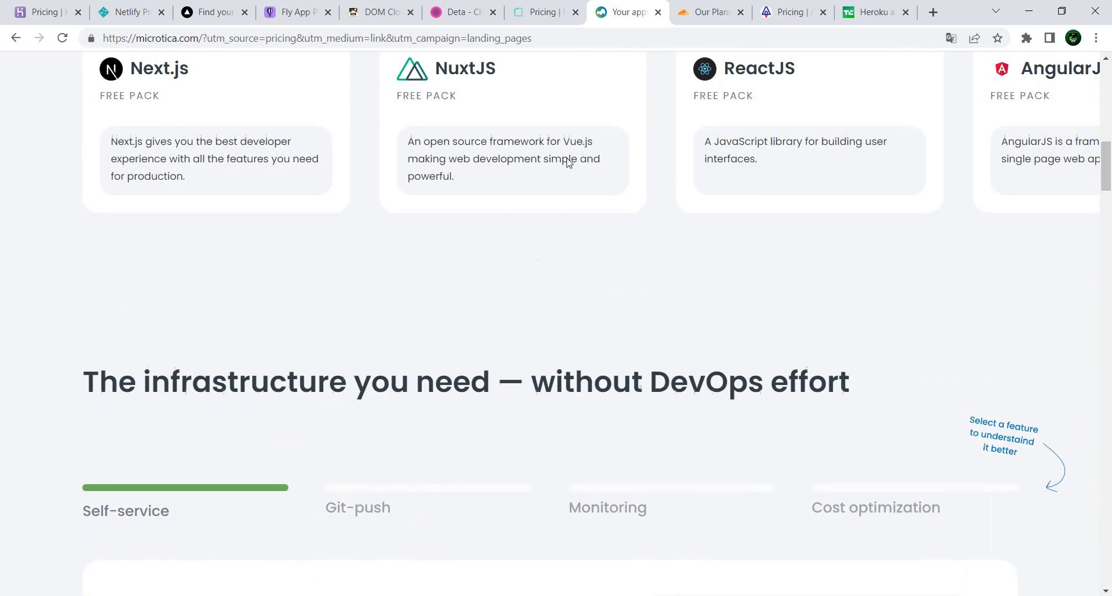
pyautogui.scroll(-3)
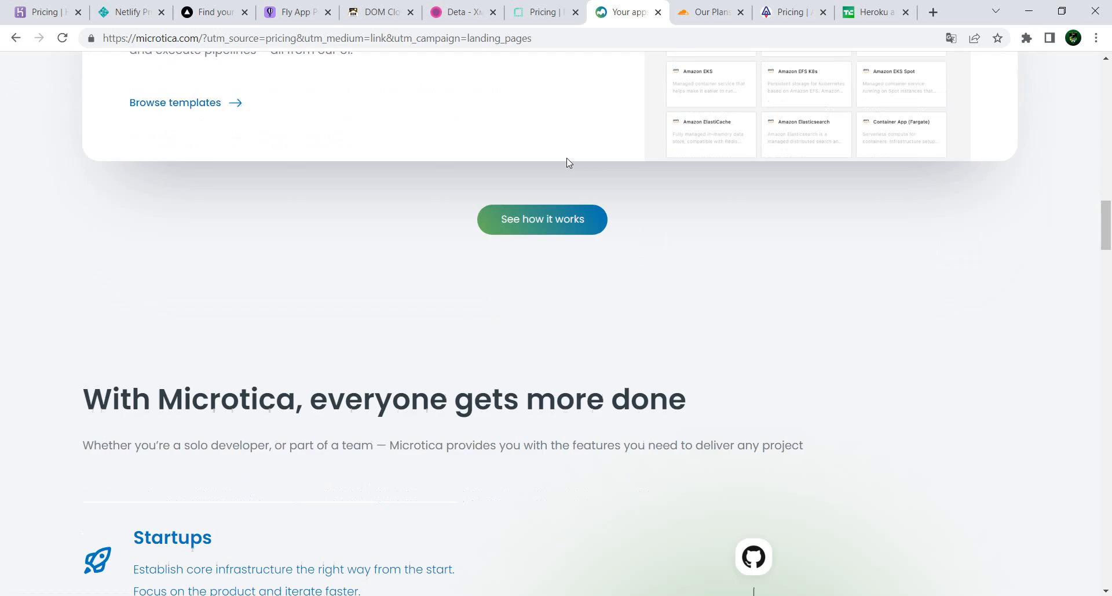
pyautogui.scroll(-3)
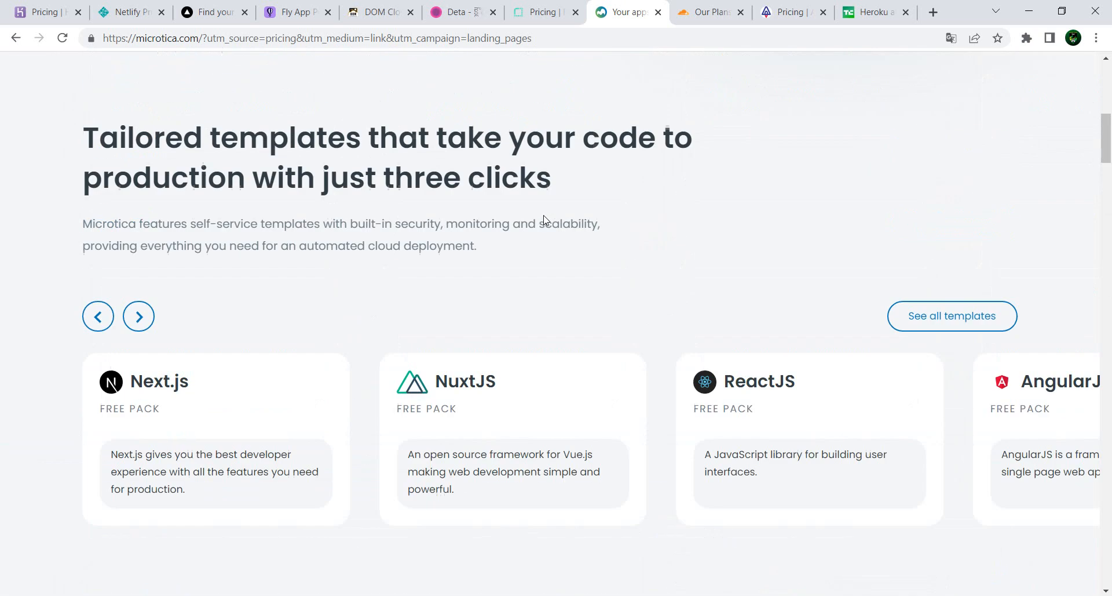
pyautogui.scroll(3)
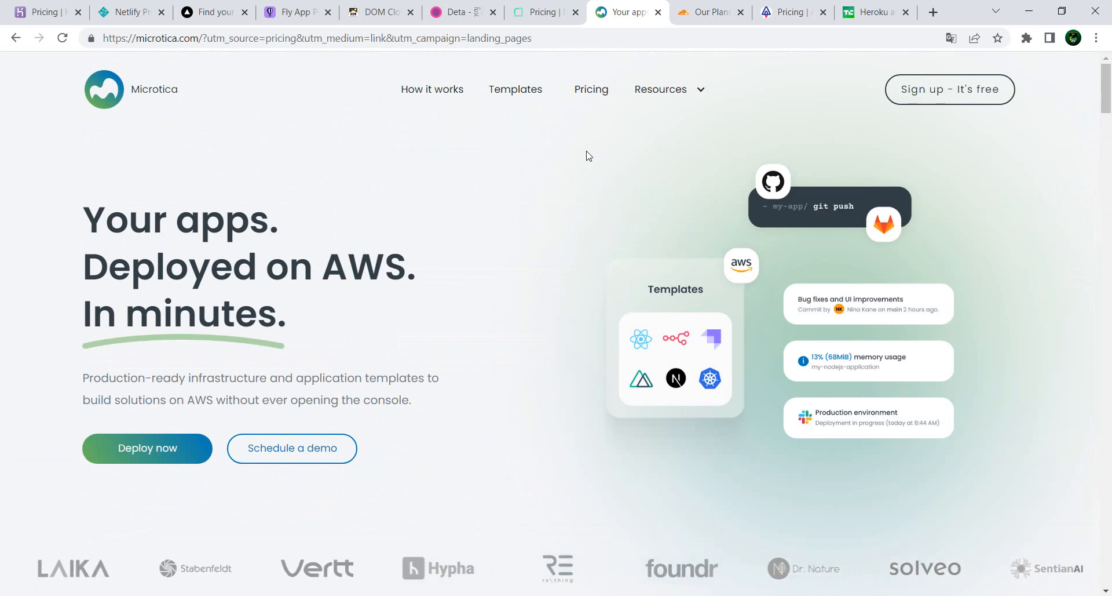
pyautogui.click(590, 88)
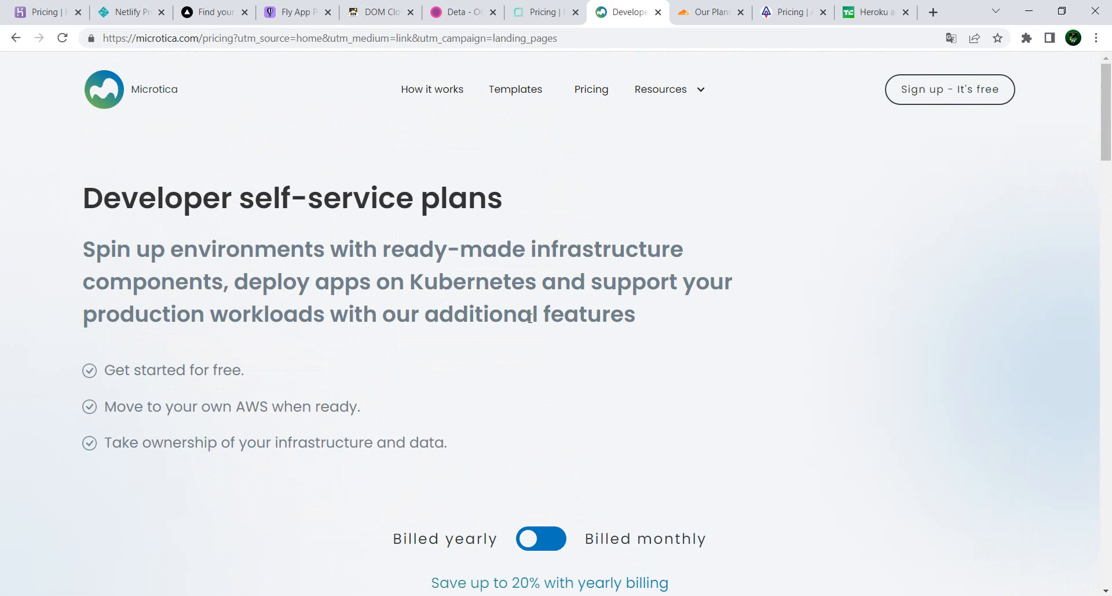
# - Scroll to Free, Starter ($19) and Advanced ($89) plans and highlight '20 deployments per month'
pyautogui.scroll(-3)
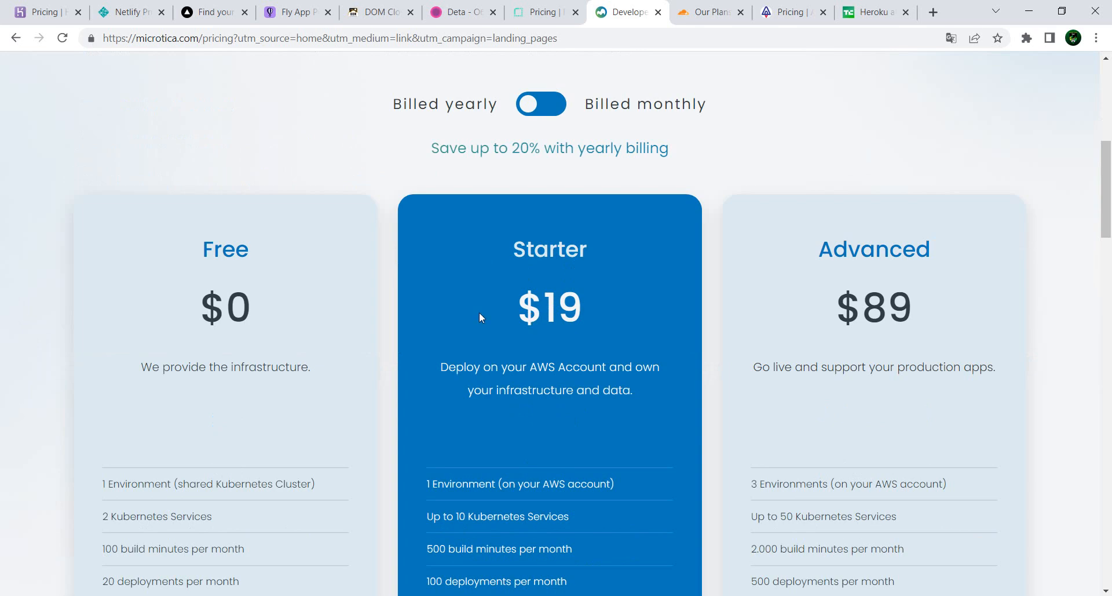
pyautogui.scroll(-3)
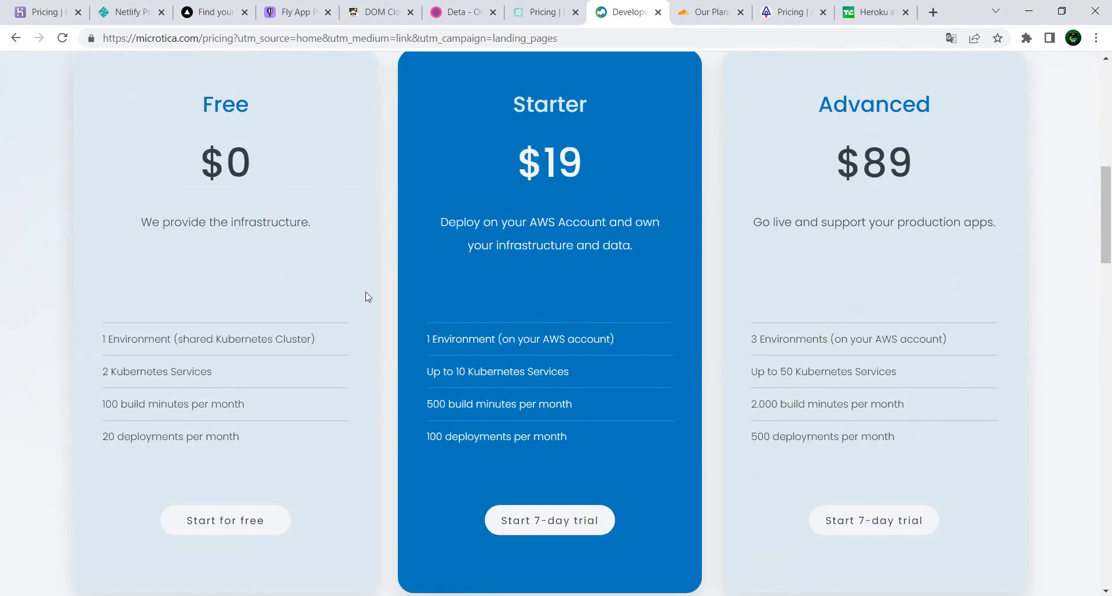
pyautogui.moveTo(256, 345)
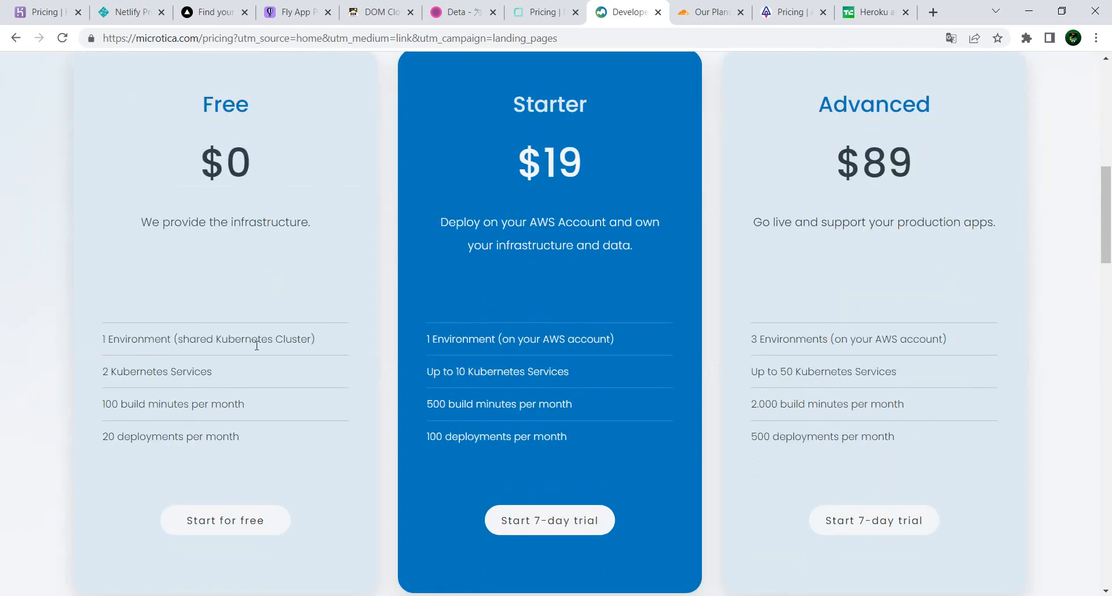
pyautogui.scroll(-3)
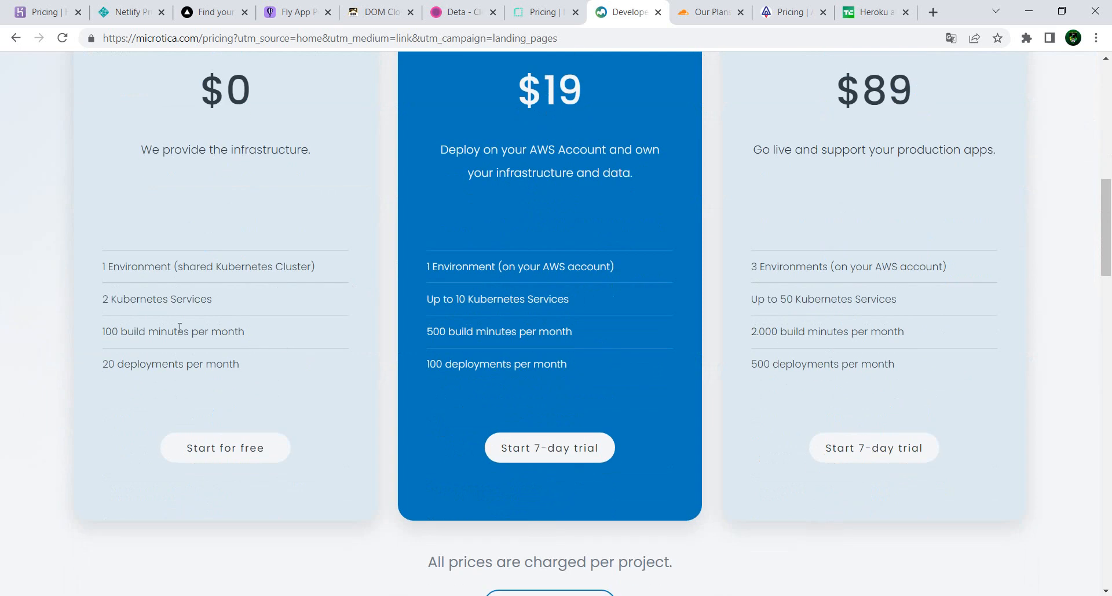
pyautogui.tripleClick(173, 332)
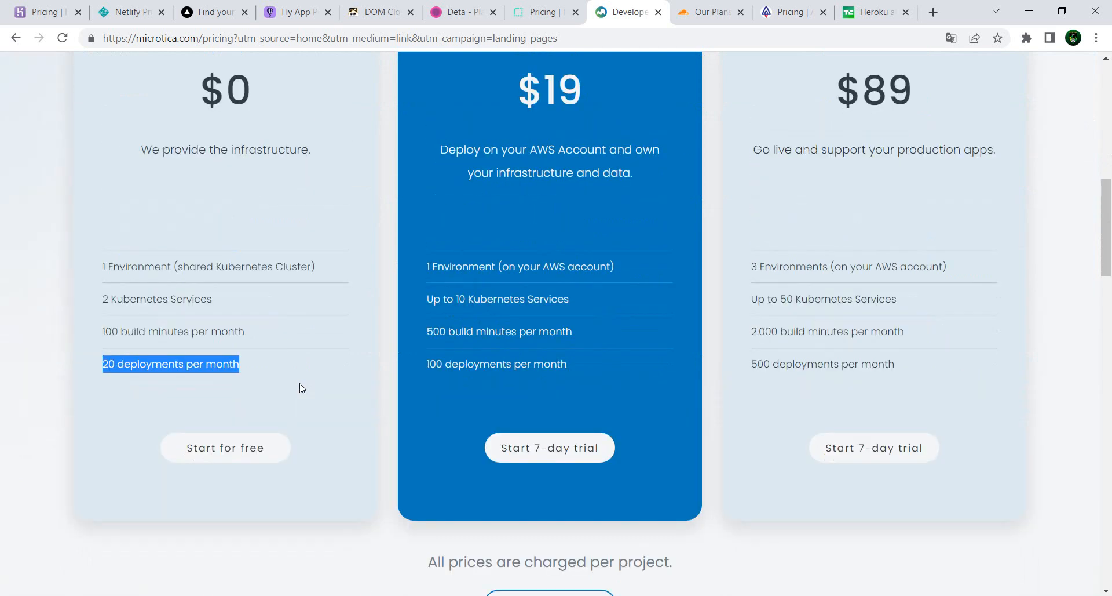
pyautogui.moveTo(241, 365)
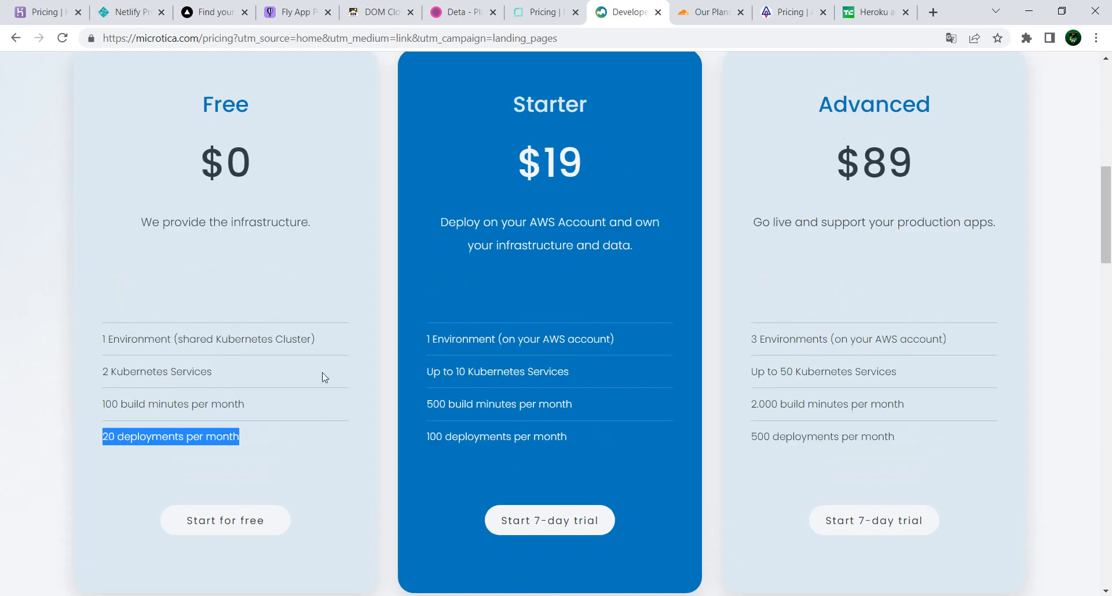
pyautogui.moveTo(303, 380)
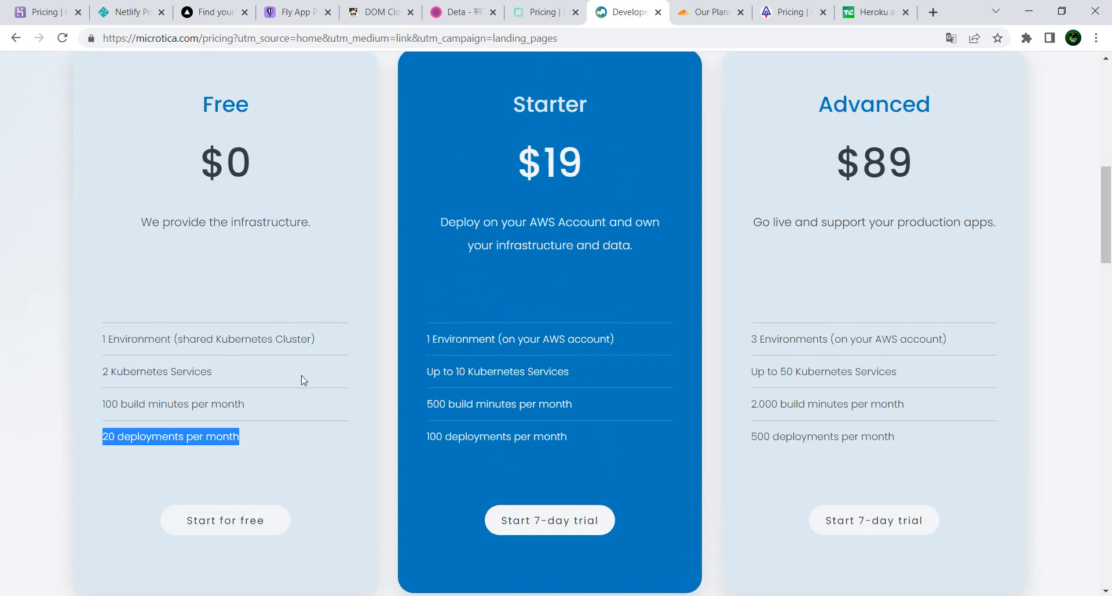
pyautogui.moveTo(260, 471)
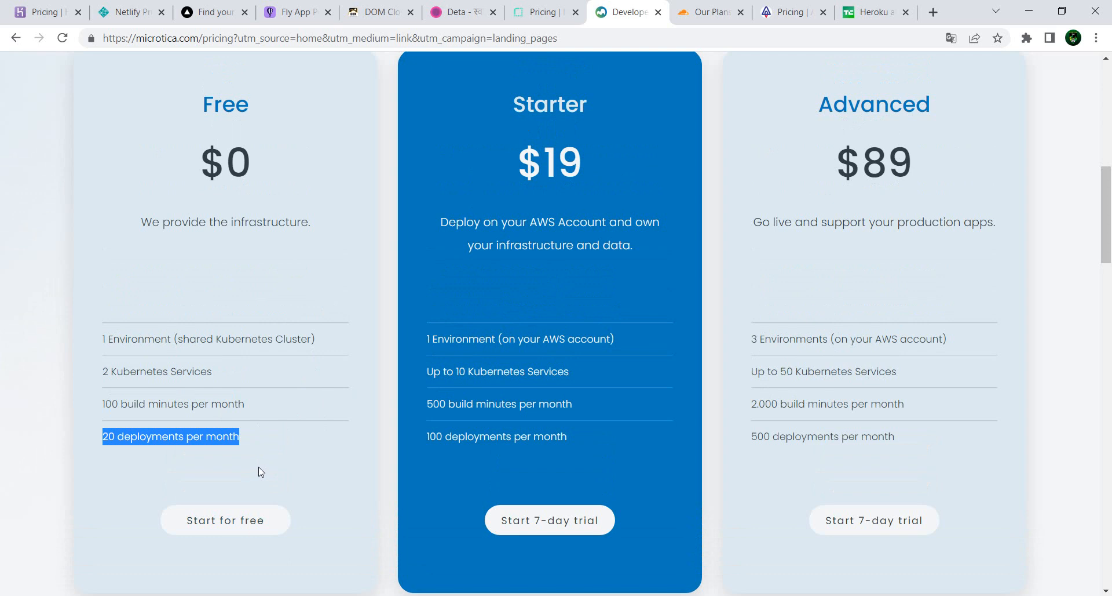
# - Open Cloudflare's plans page to compare Free ($0), Pro ($20), Business ($200) and Enterprise
pyautogui.click(706, 12)
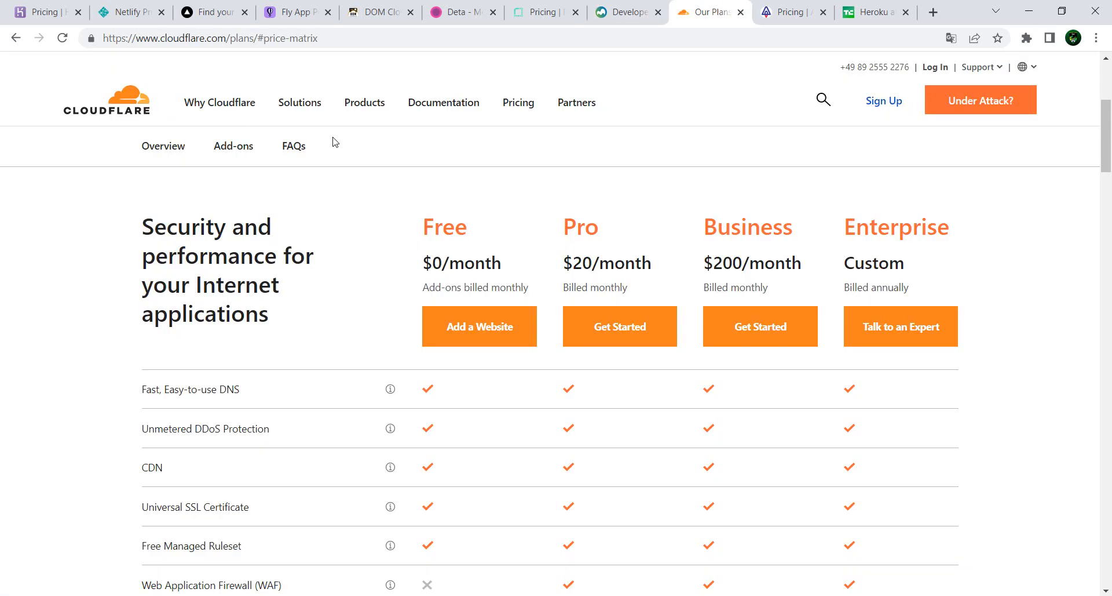
pyautogui.moveTo(397, 206)
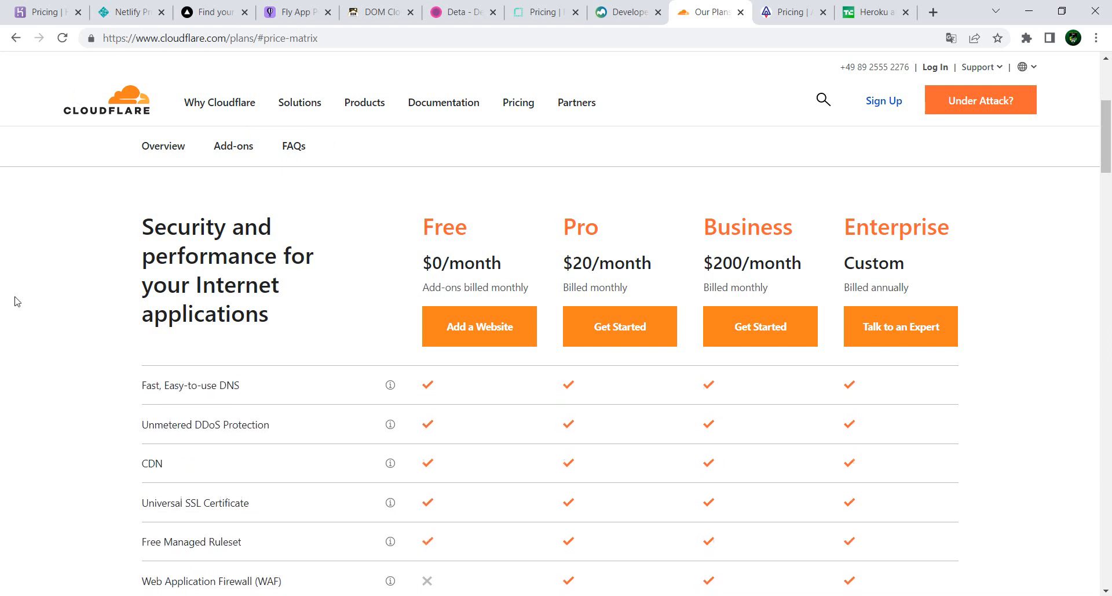
pyautogui.scroll(-3)
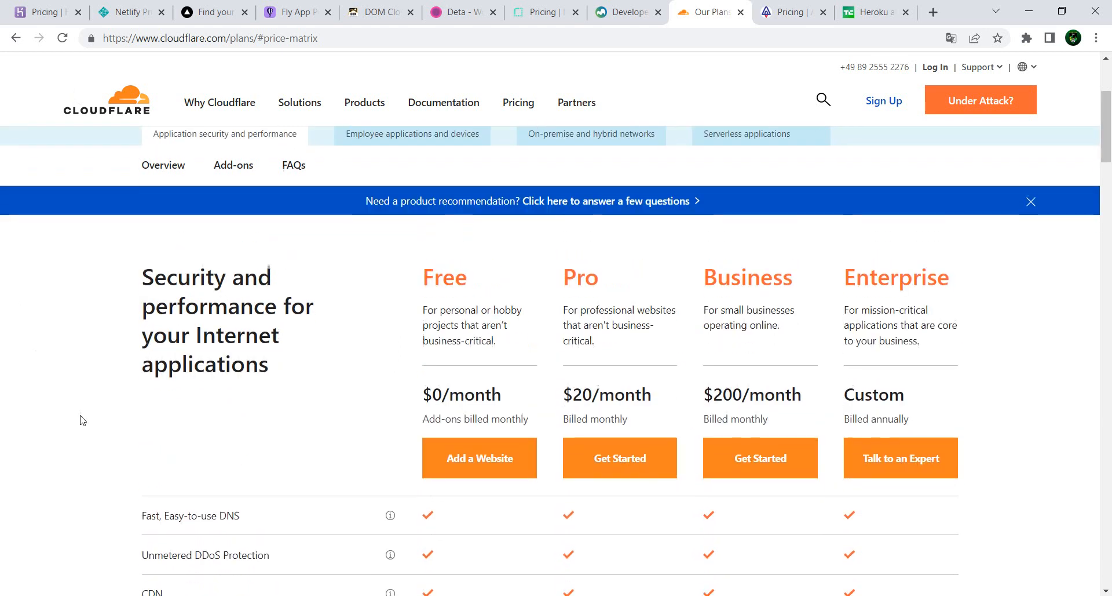
pyautogui.scroll(-3)
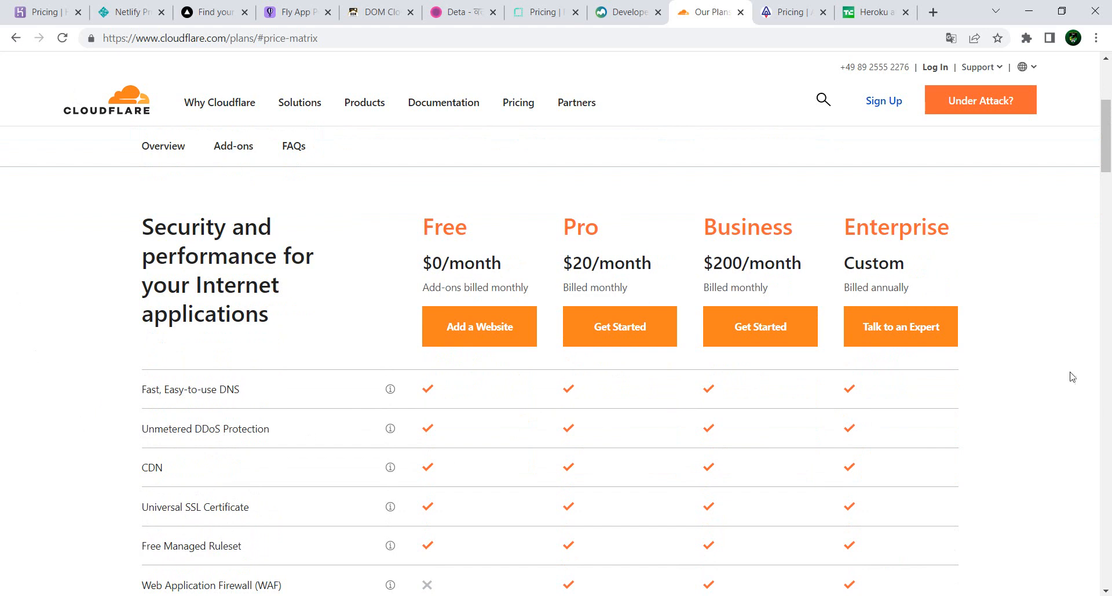
pyautogui.moveTo(527, 182)
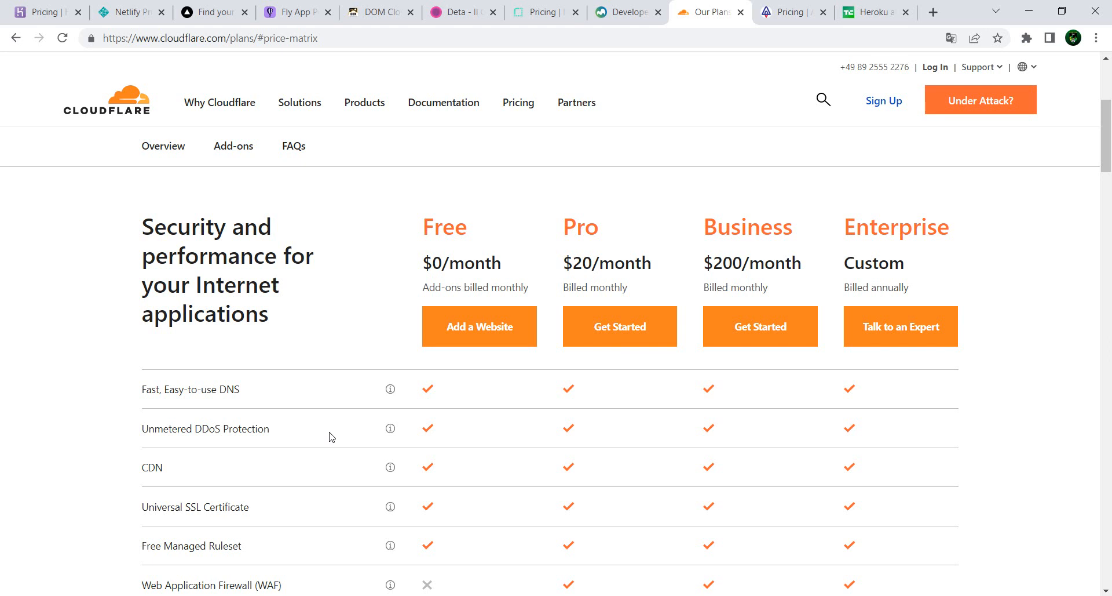
pyautogui.moveTo(334, 201)
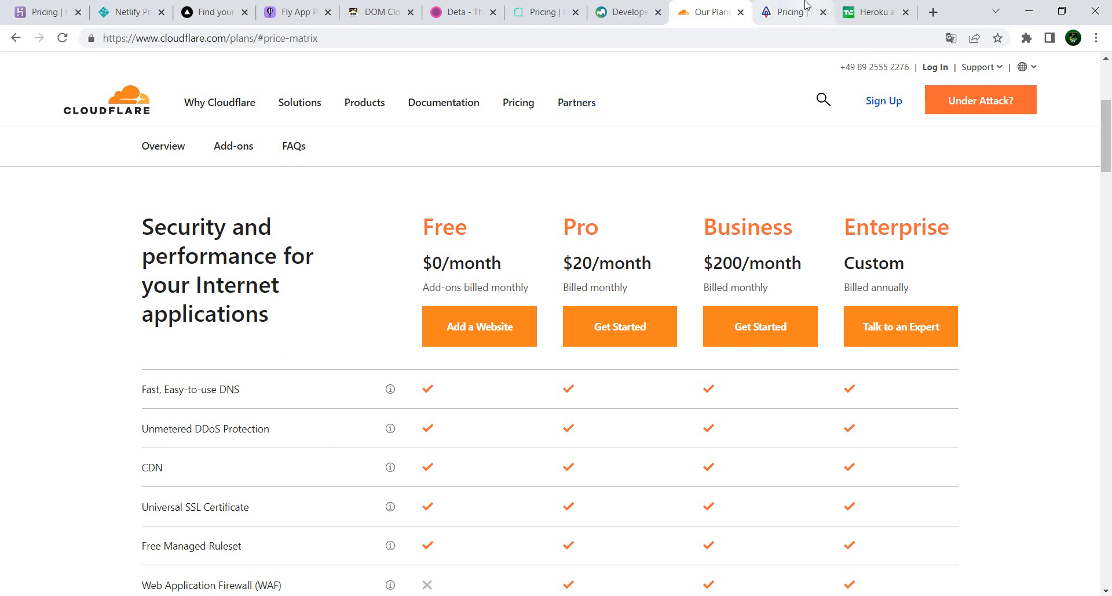
# - Review Adaptable's Starter (free), Hobby ($7) and Developer ($20) plans down to App Limits
pyautogui.click(786, 12)
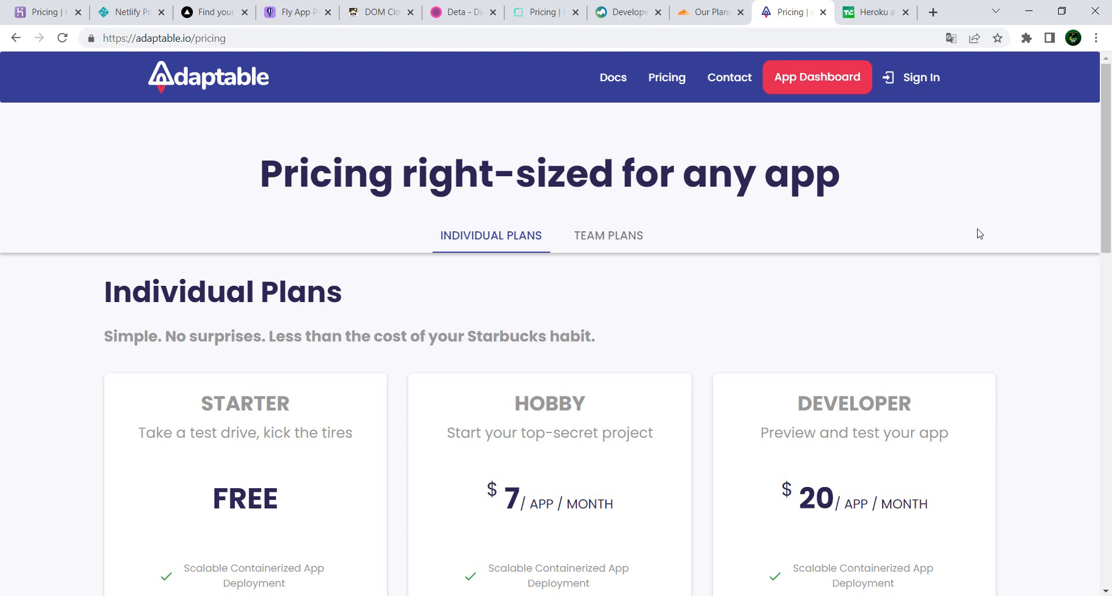
pyautogui.scroll(-3)
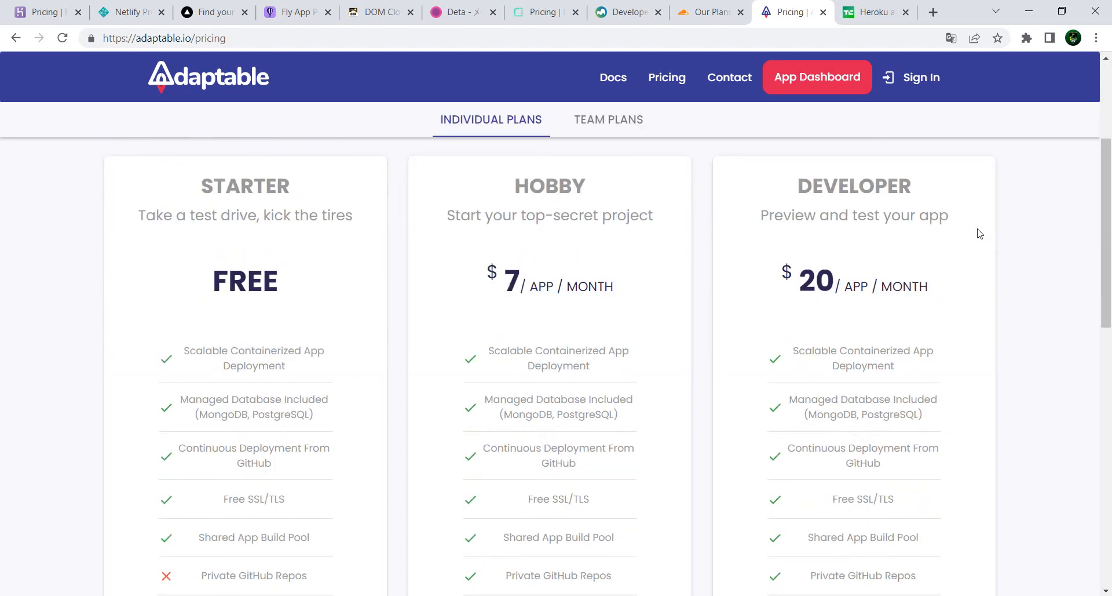
pyautogui.moveTo(119, 212)
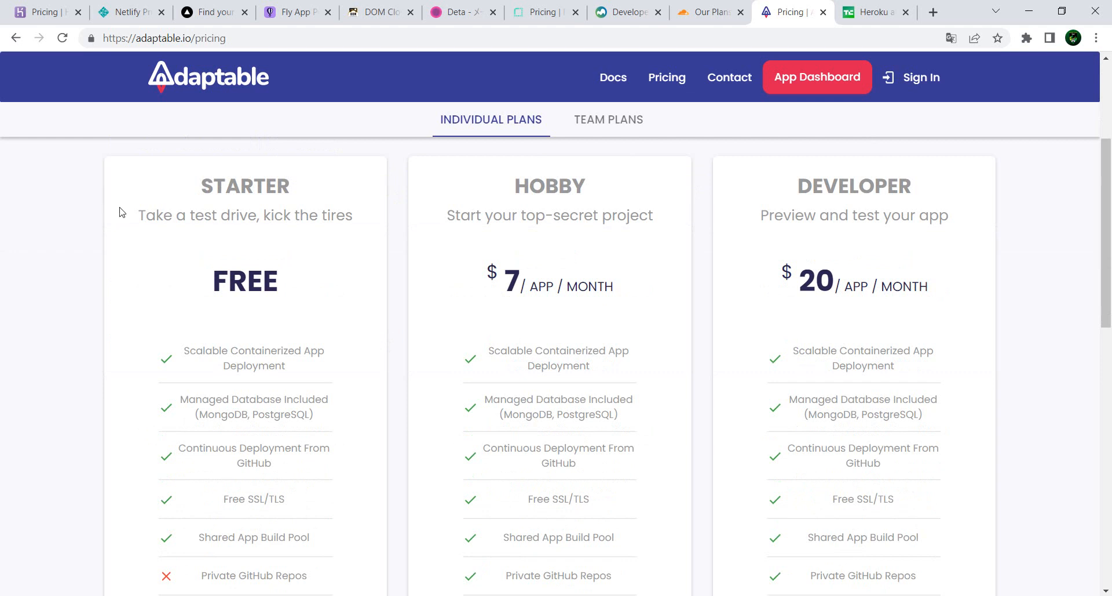
pyautogui.scroll(-3)
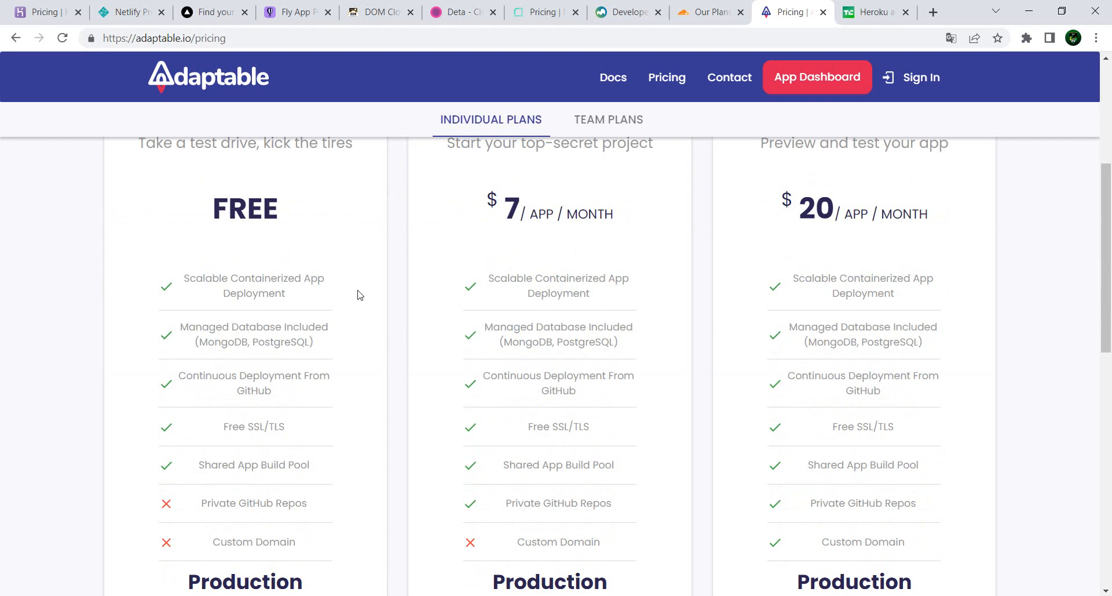
pyautogui.scroll(-3)
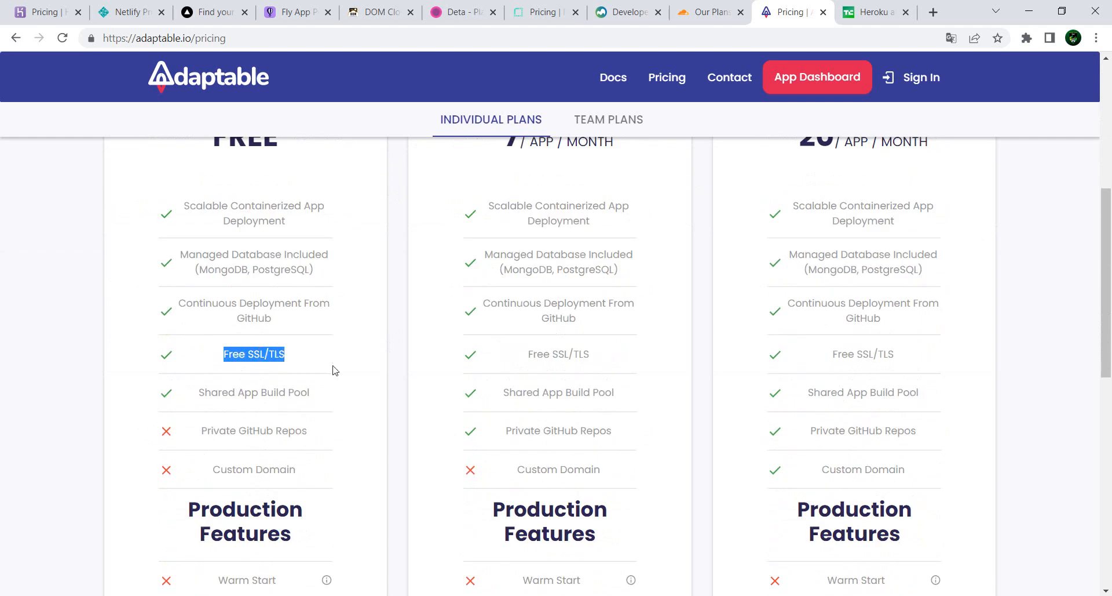
pyautogui.scroll(-3)
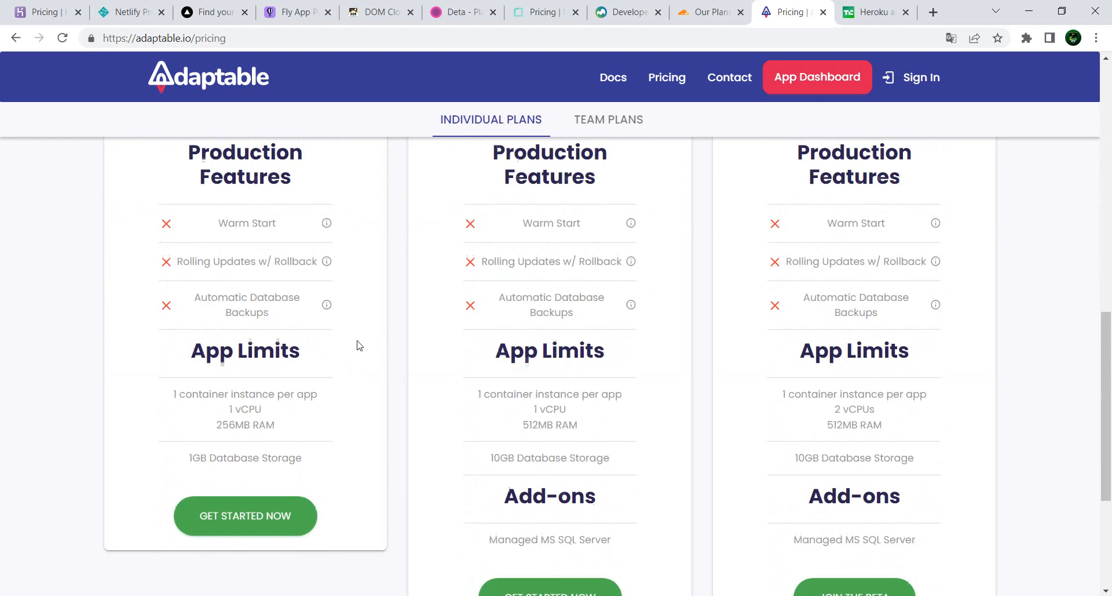
pyautogui.scroll(-3)
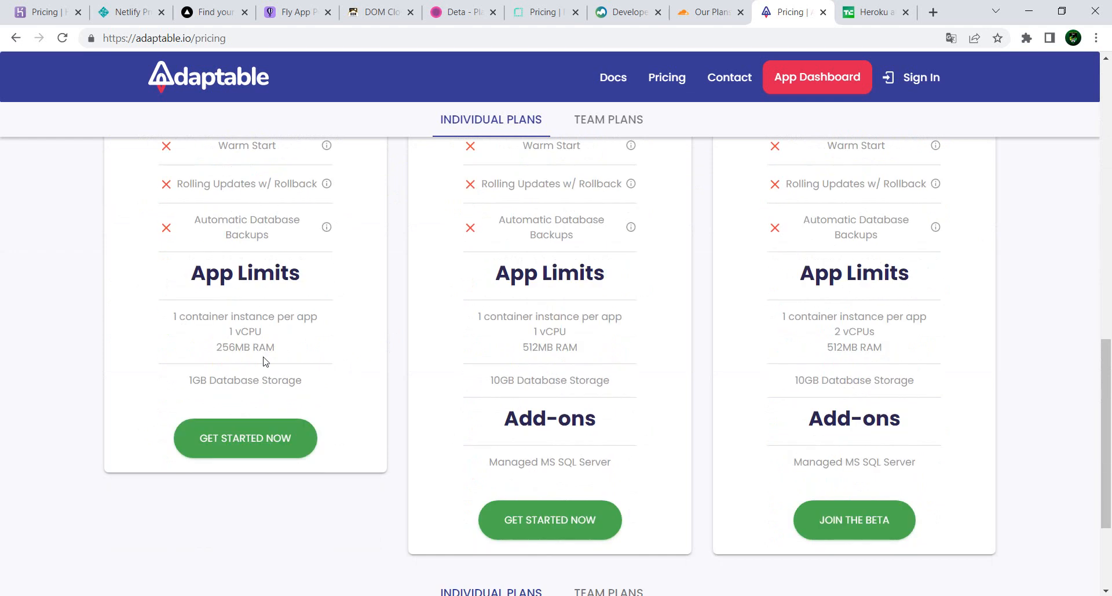
pyautogui.moveTo(257, 367)
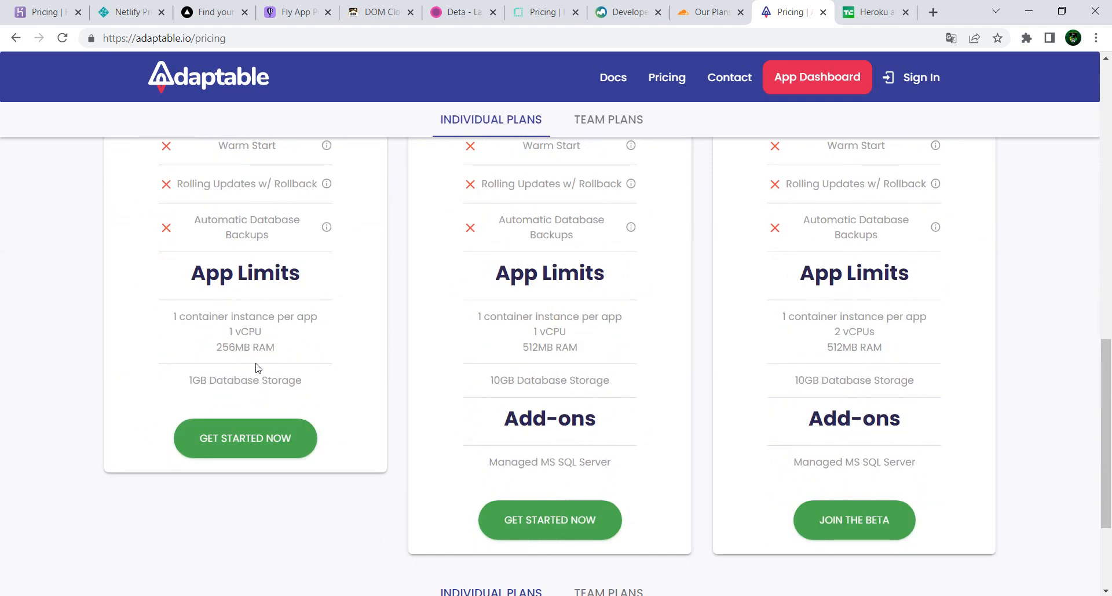